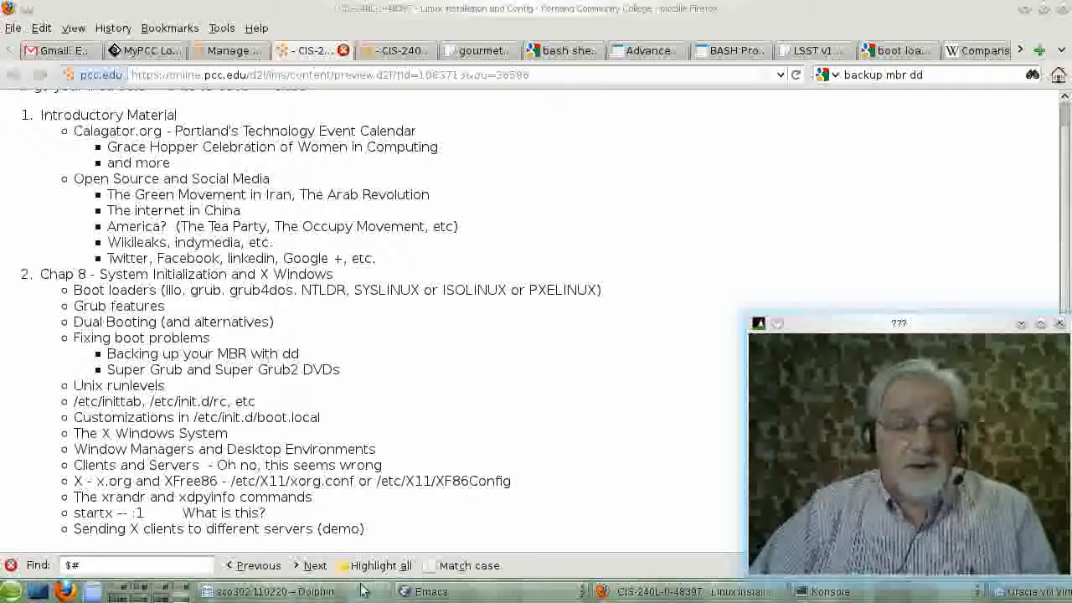
pyautogui.moveTo(272, 590)
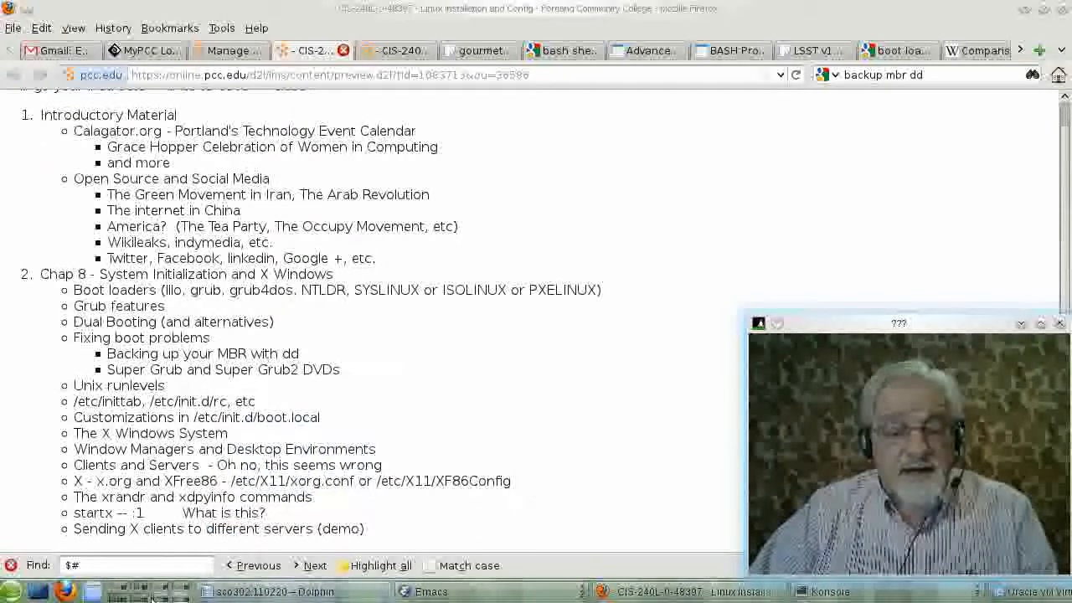
pyautogui.moveTo(139, 590)
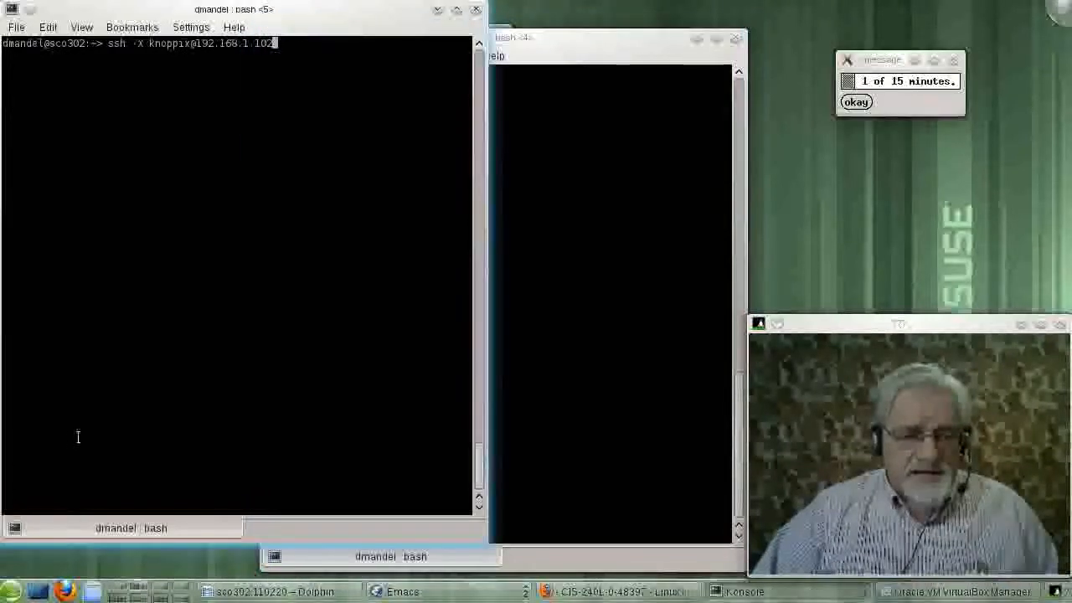
# Step: Connect to the Knoppix machine over ssh with X forwarding and log in with the password
pyautogui.click(856, 102)
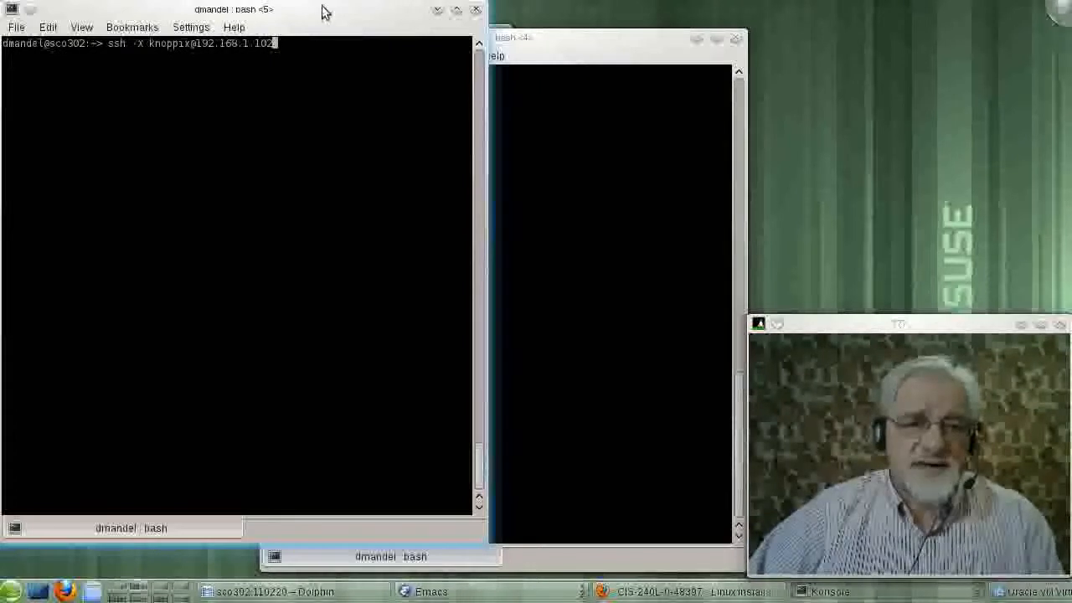
pyautogui.moveTo(334, 23)
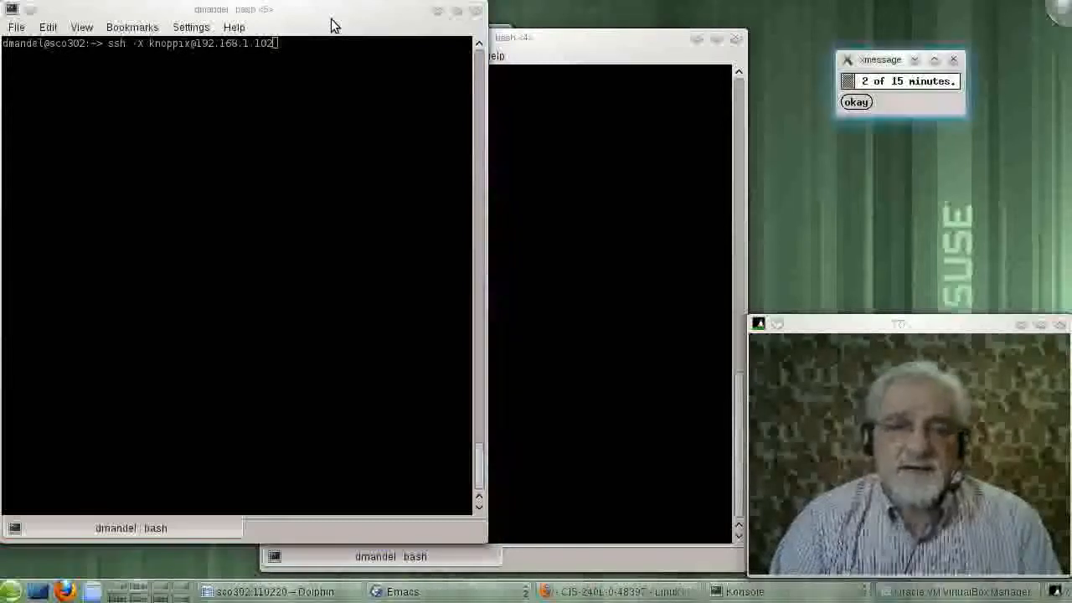
pyautogui.click(855, 101)
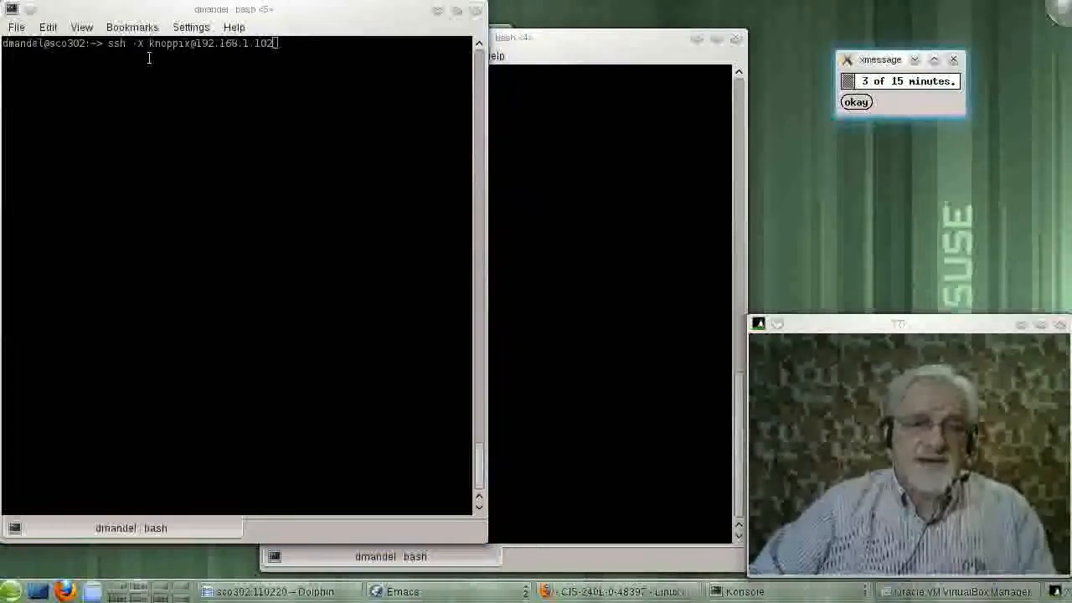
pyautogui.click(856, 101)
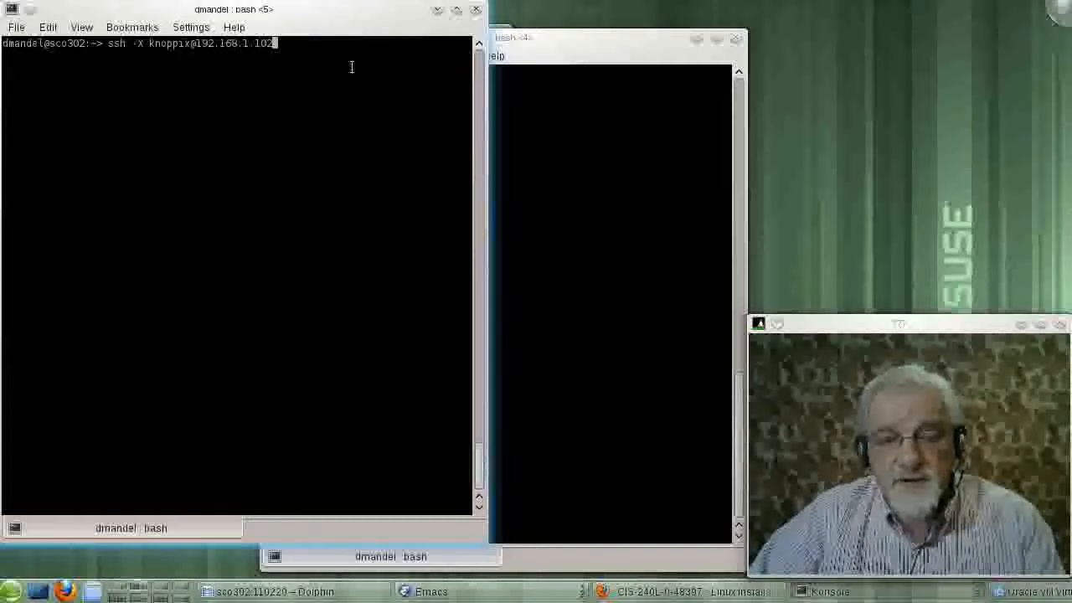
pyautogui.press('Return')
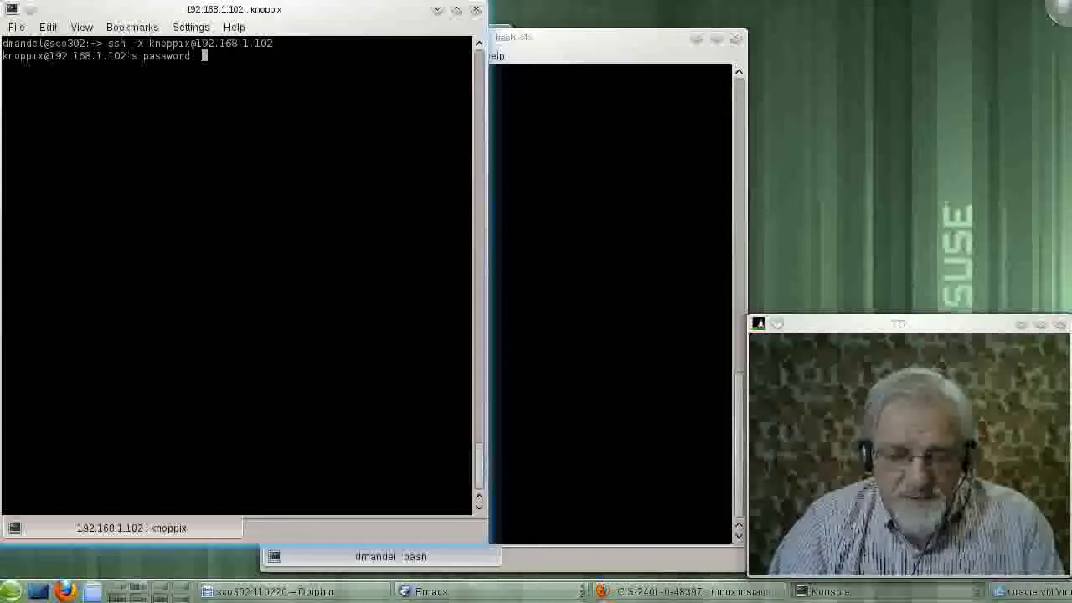
pyautogui.press('Return')
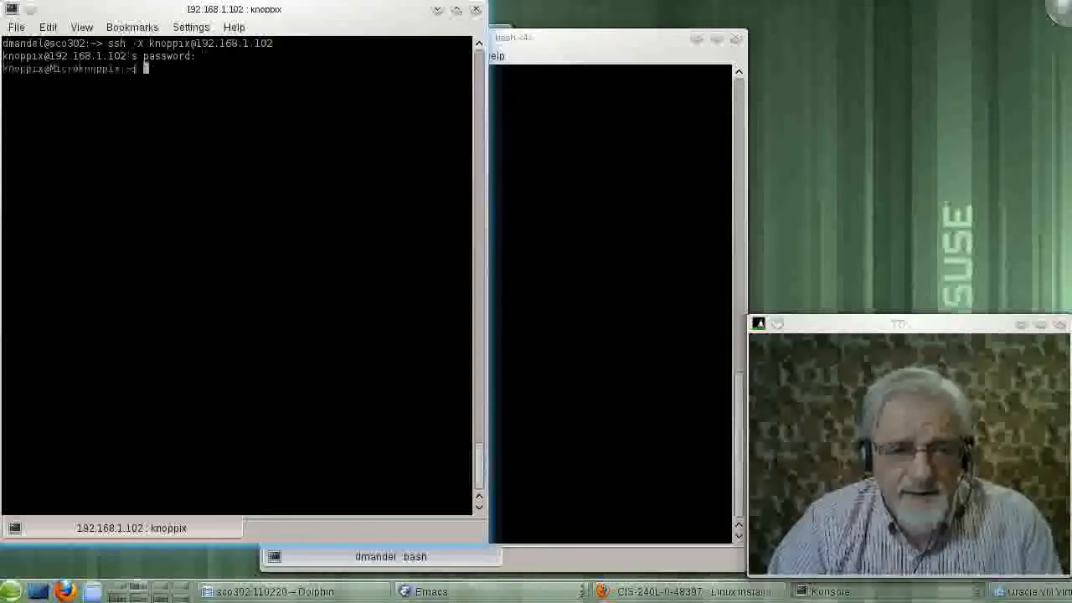
# Step: Run uname -a remotely, then start xclock and xeyes in the background
pyautogui.write('una')
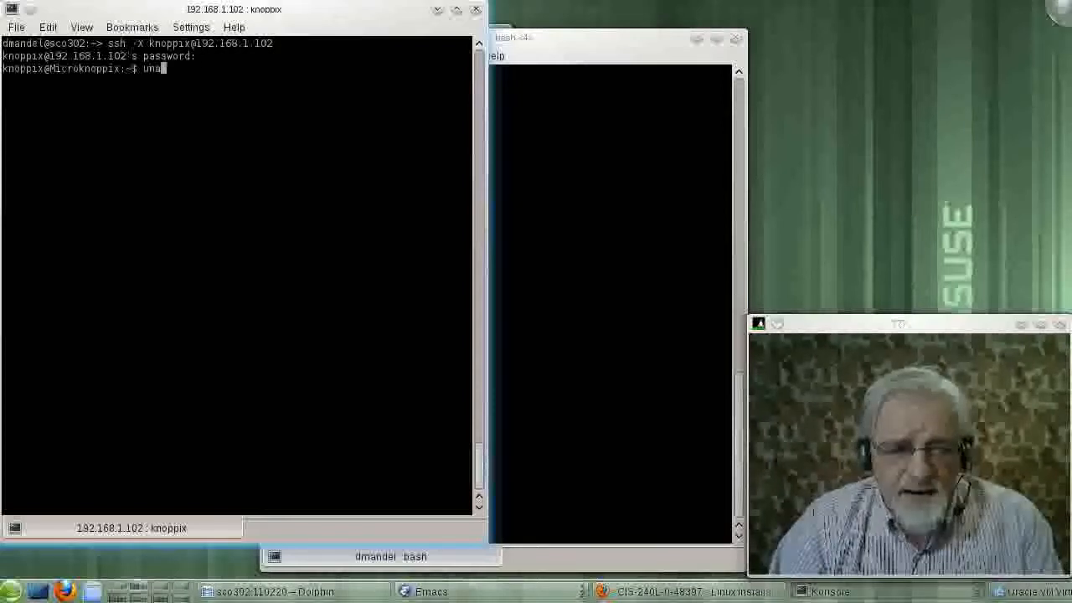
pyautogui.press('Return')
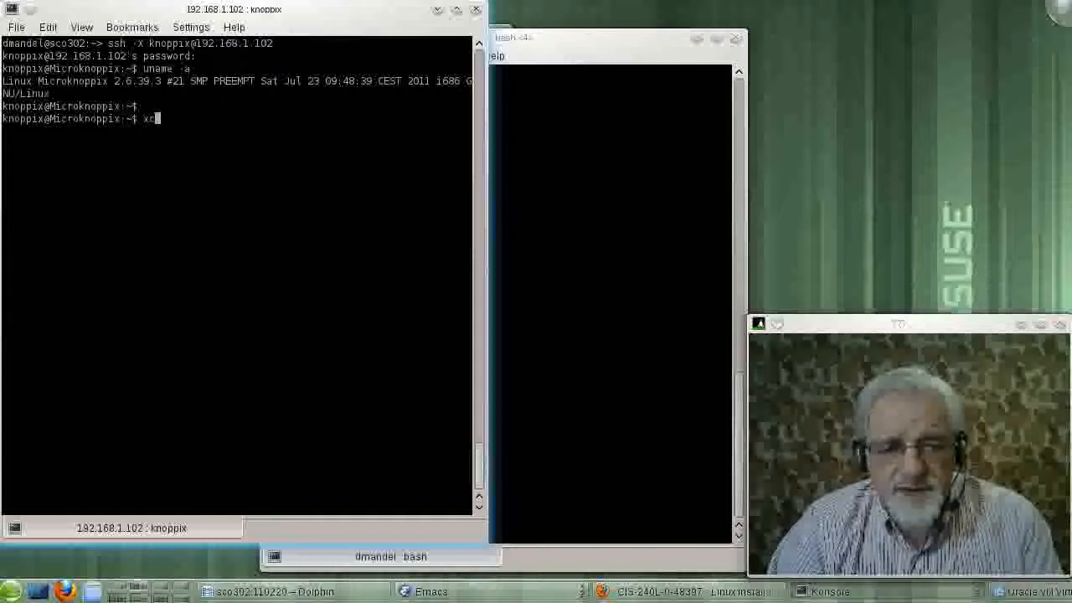
pyautogui.write('lock')
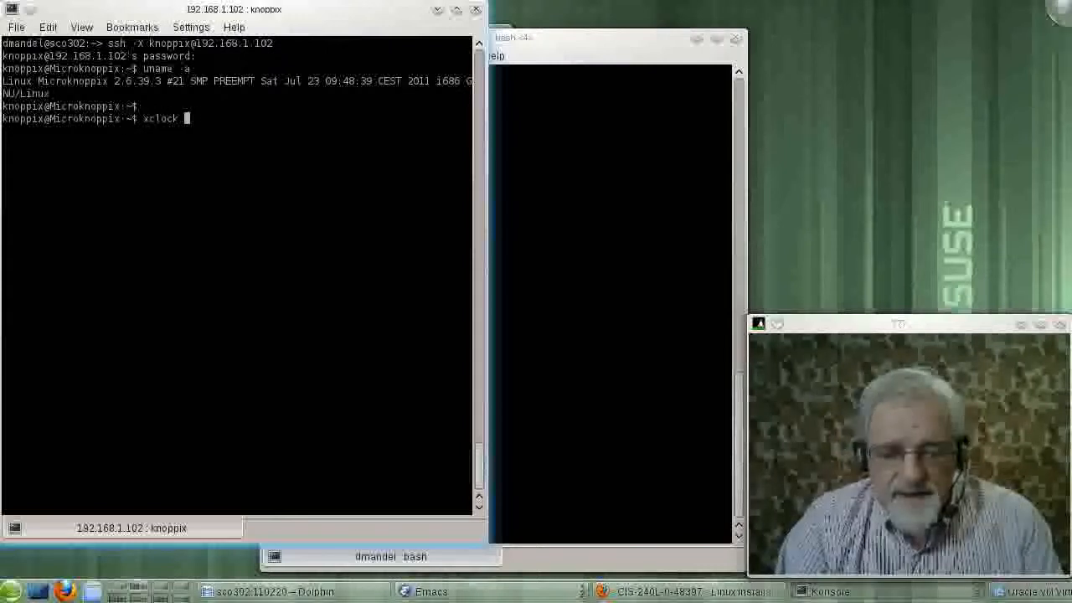
pyautogui.press('Return')
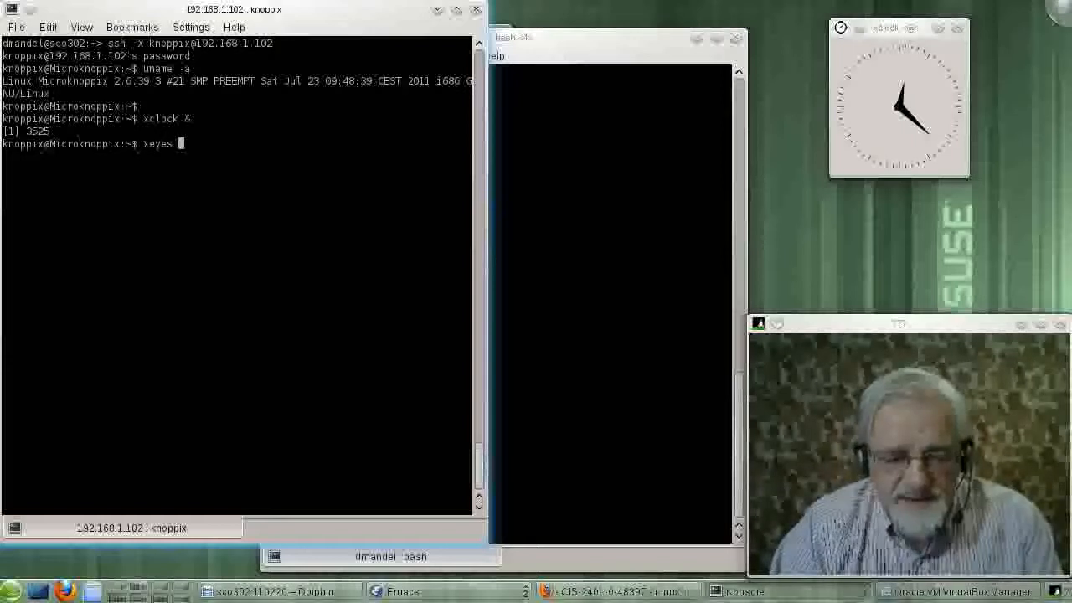
pyautogui.press('Return')
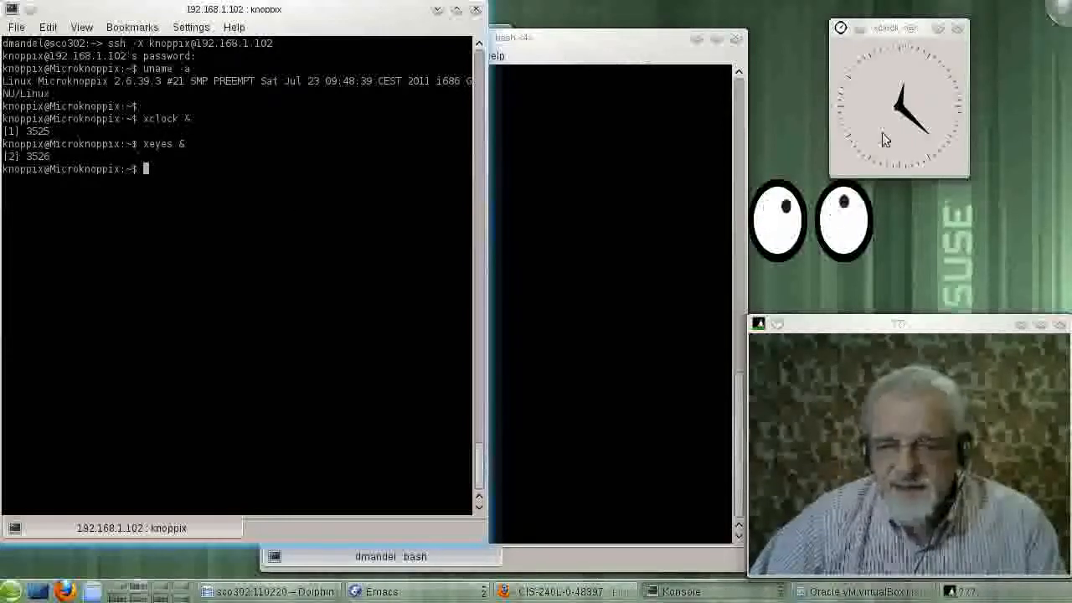
pyautogui.moveTo(770, 206)
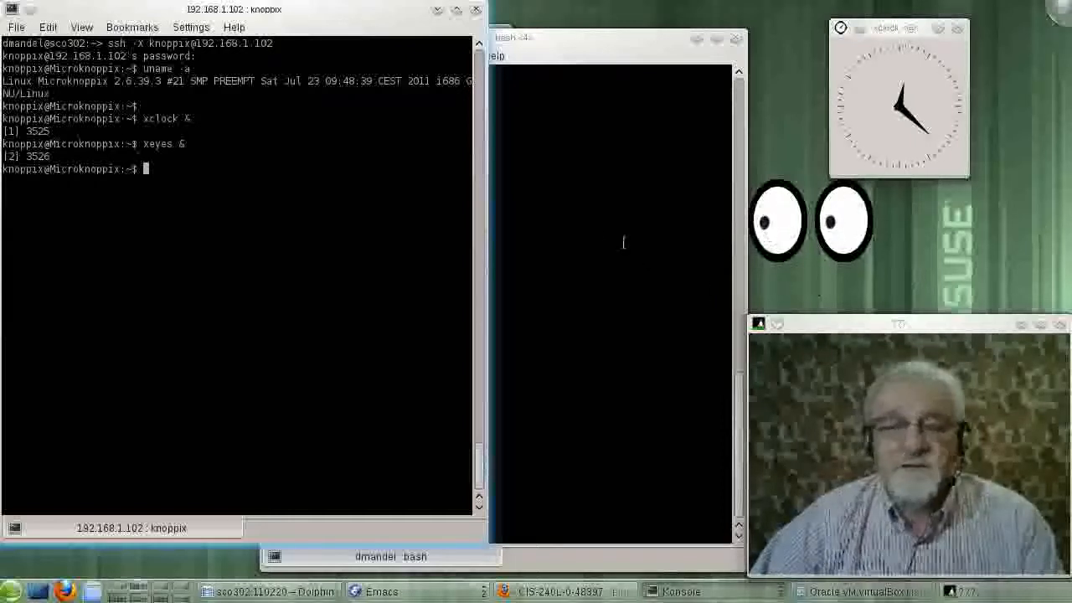
pyautogui.moveTo(736, 299)
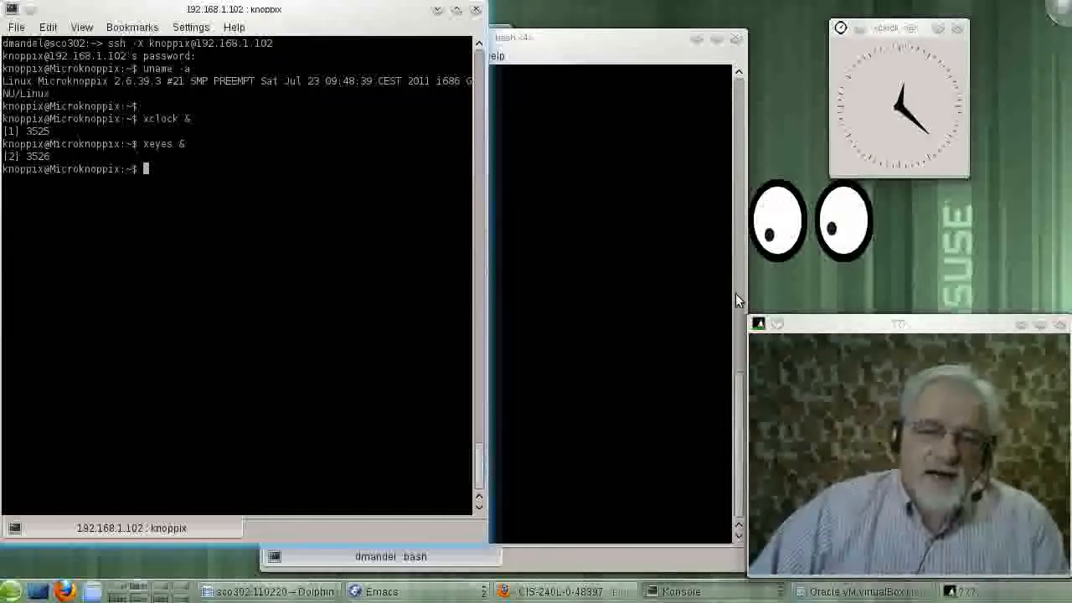
pyautogui.moveTo(678, 360)
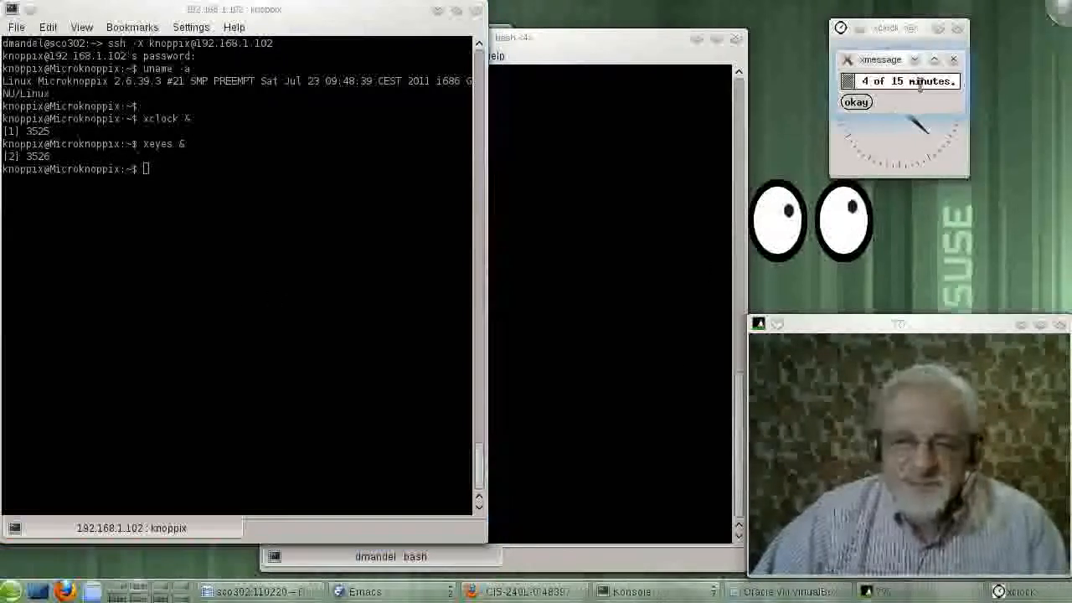
# Step: Bring the local bash Konsole session to the front
pyautogui.click(855, 102)
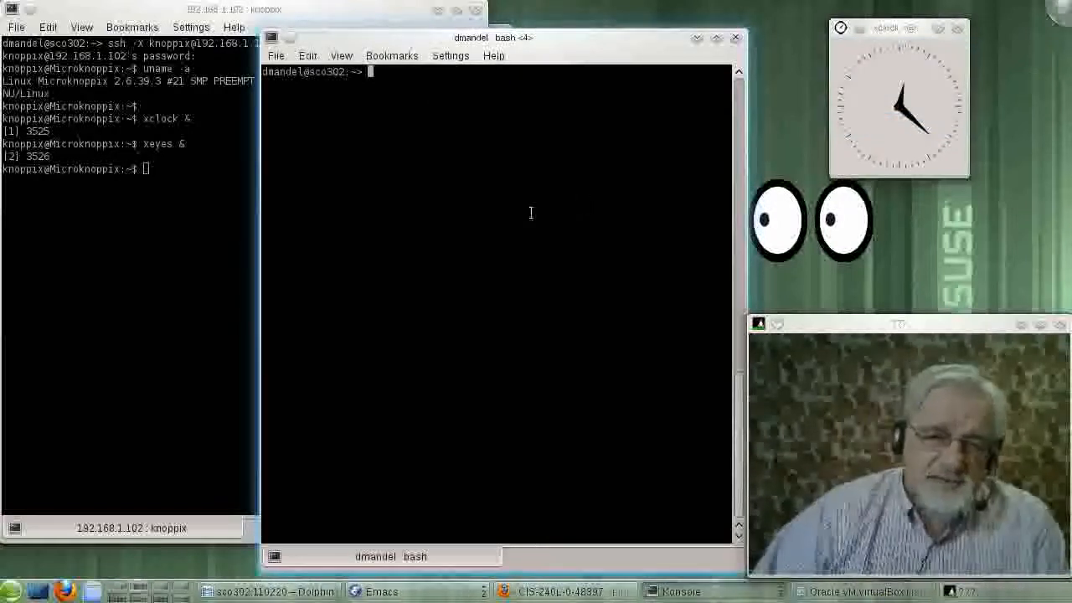
pyautogui.moveTo(417, 177)
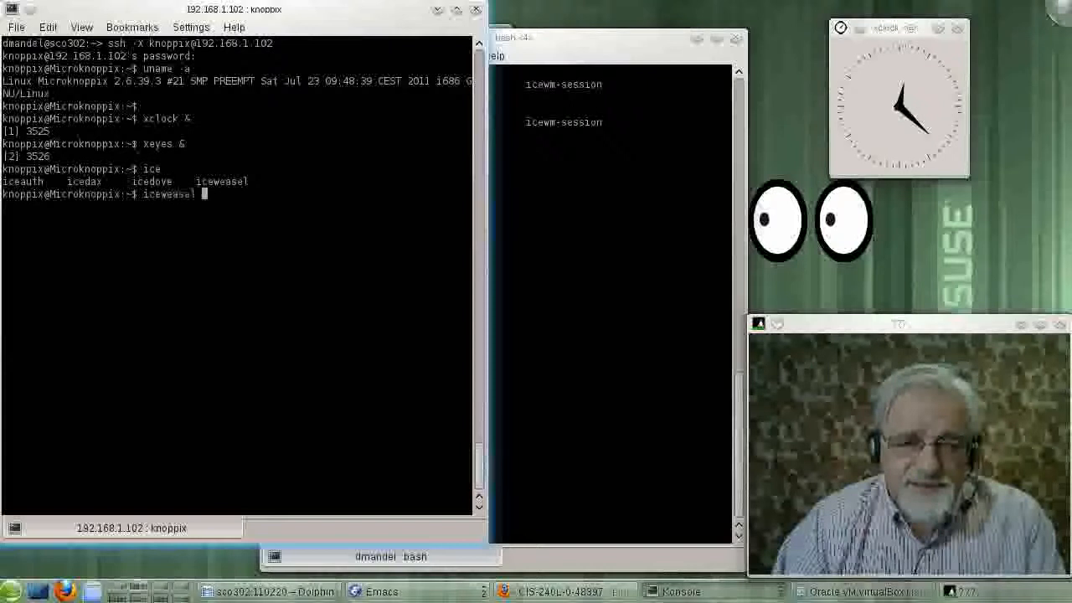
# Step: Launch Iceweasel remotely, load pdxlinux.org, and scroll through the meeting information
pyautogui.press('Return')
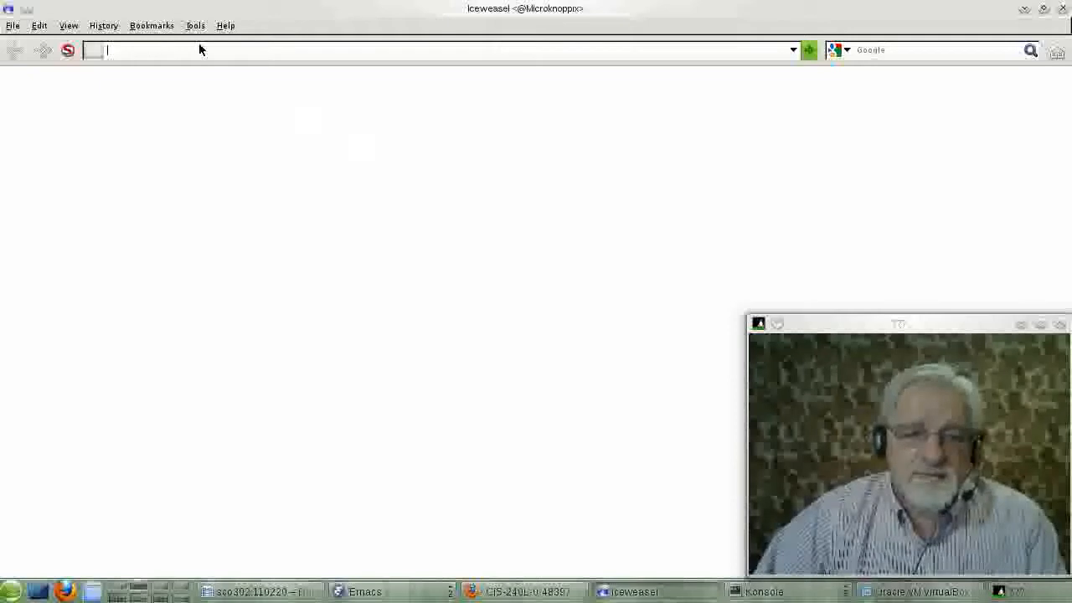
pyautogui.write('pdxlinux.org/')
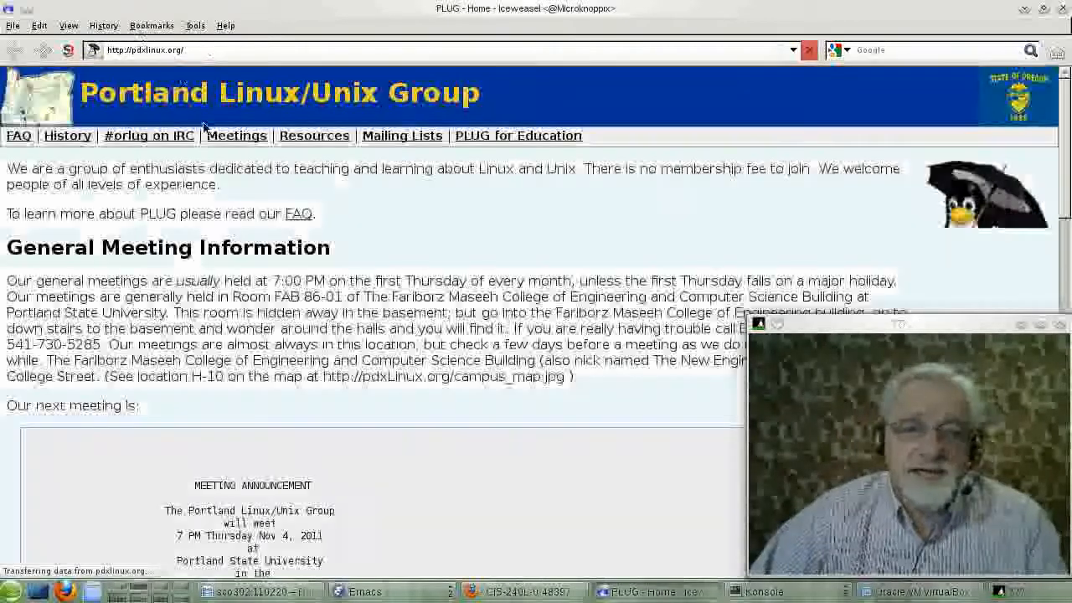
pyautogui.scroll(-3)
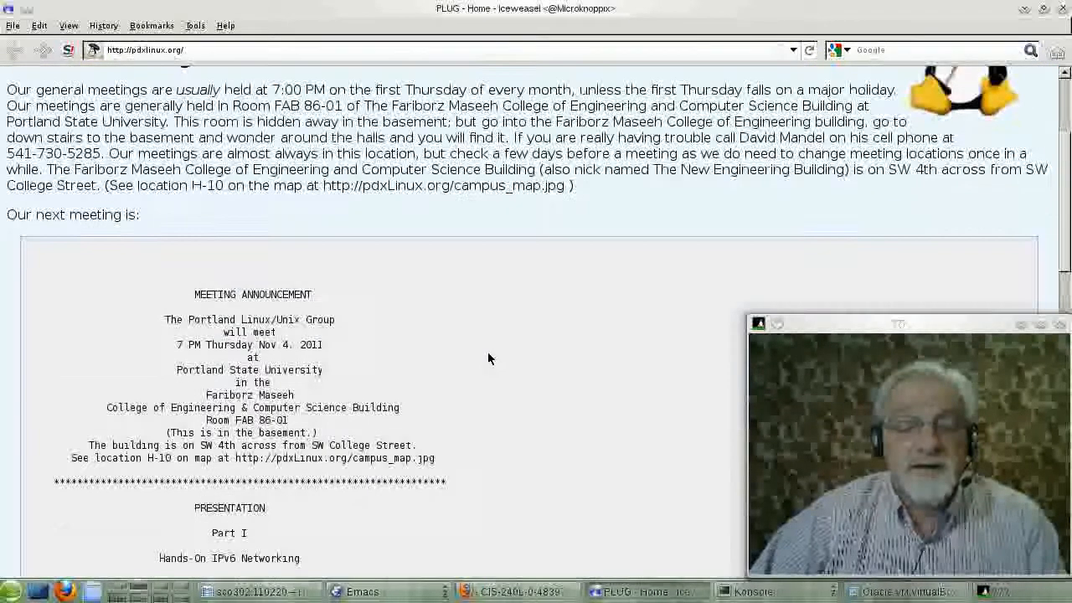
pyautogui.scroll(3)
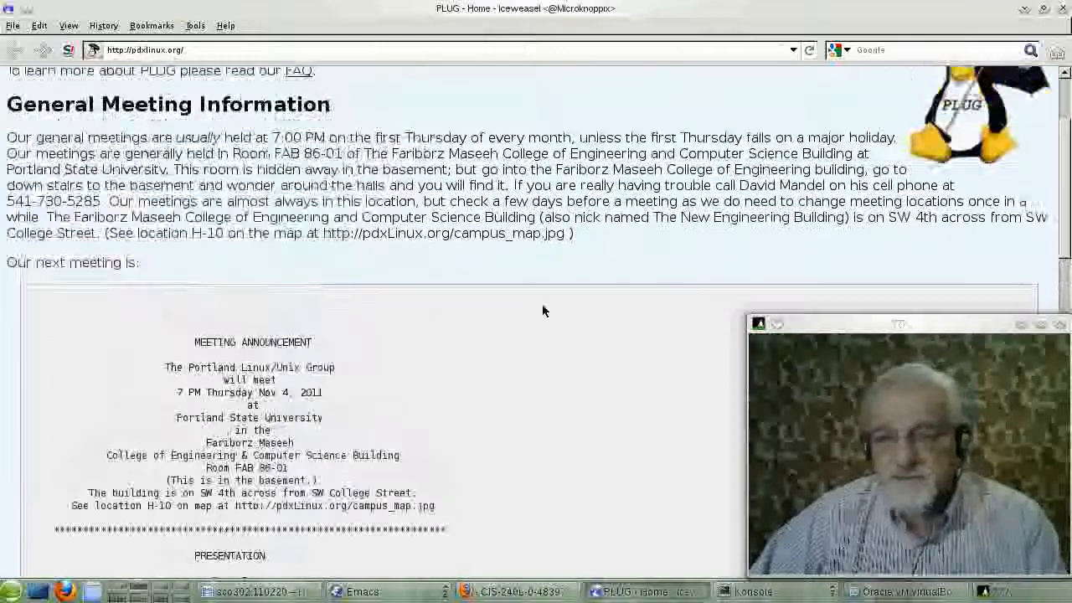
pyautogui.scroll(3)
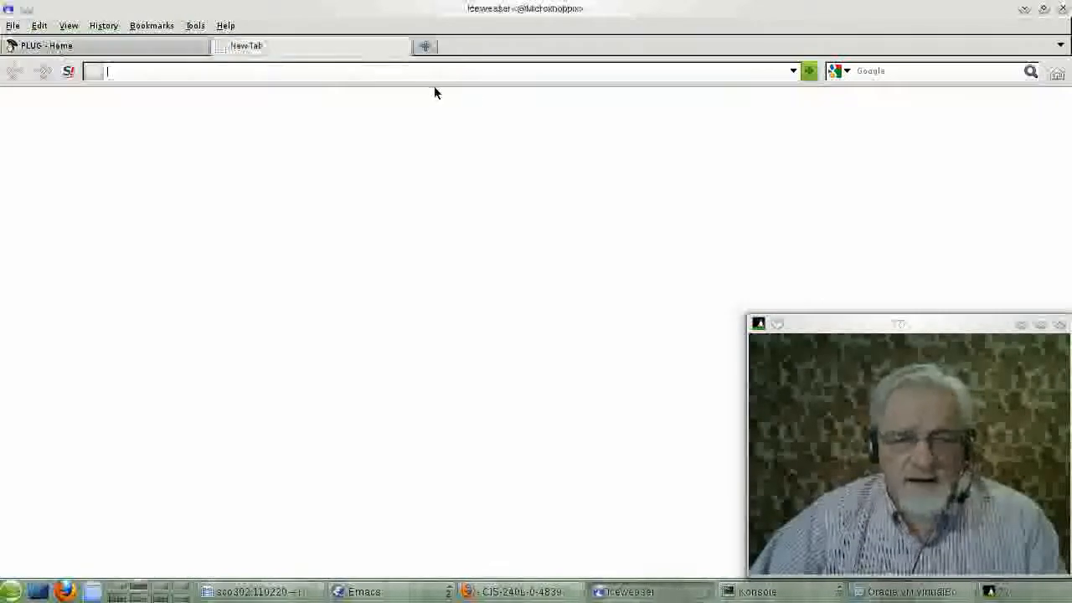
# Step: Load calagator.org in the second tab, then close Iceweasel with both tabs
pyautogui.write('c')
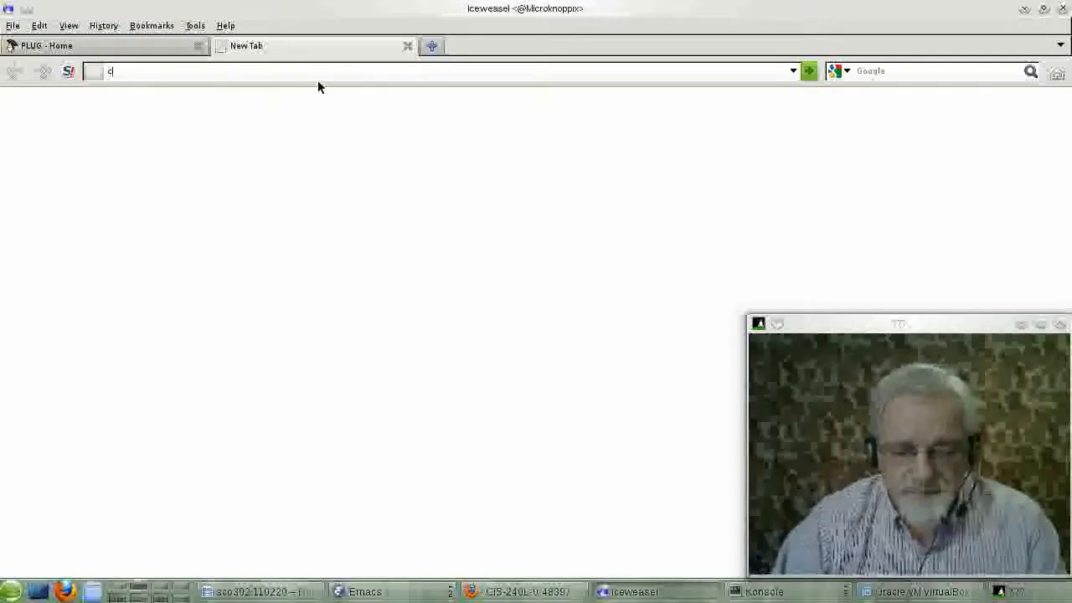
pyautogui.write('alagator.org/')
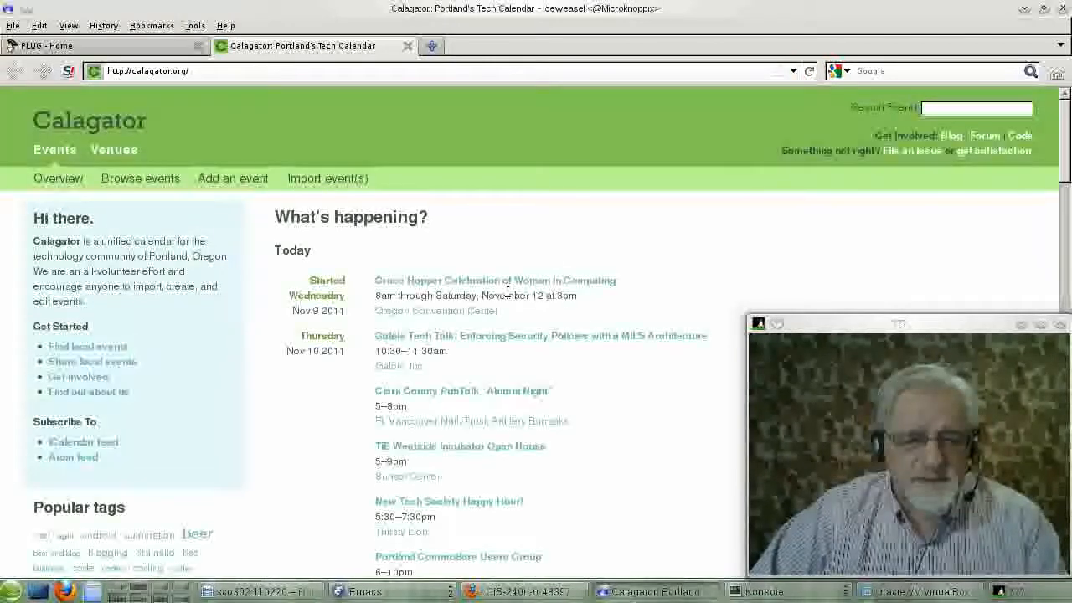
pyautogui.moveTo(568, 339)
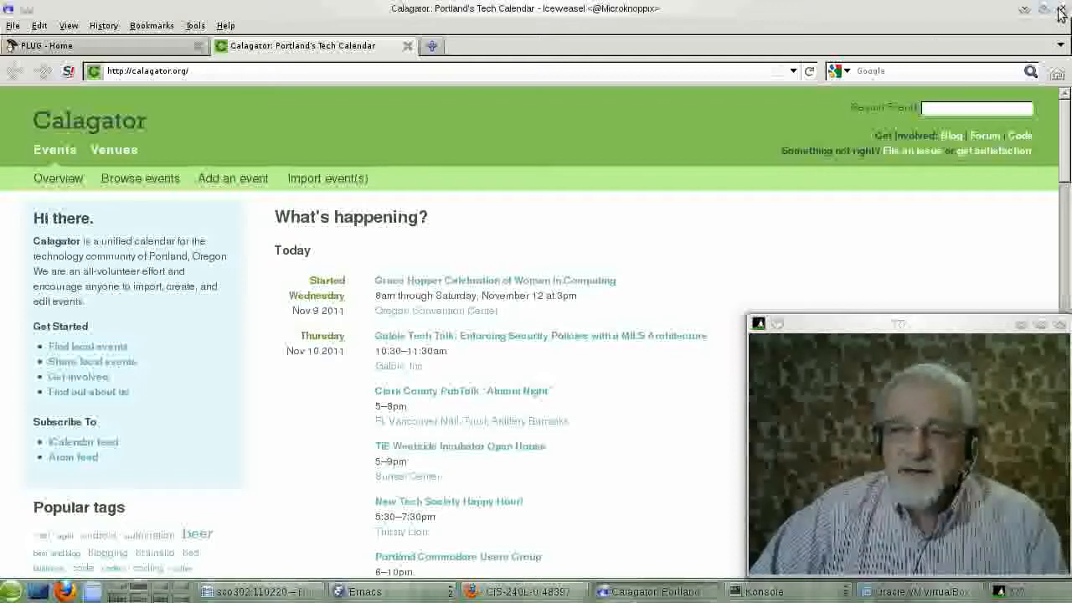
pyautogui.click(1059, 13)
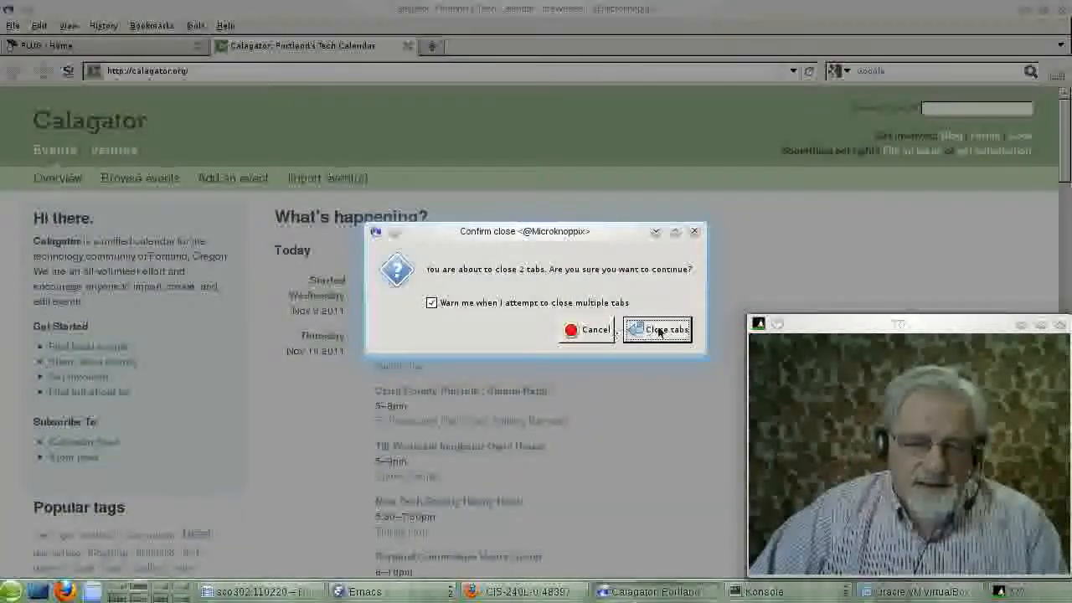
pyautogui.click(658, 329)
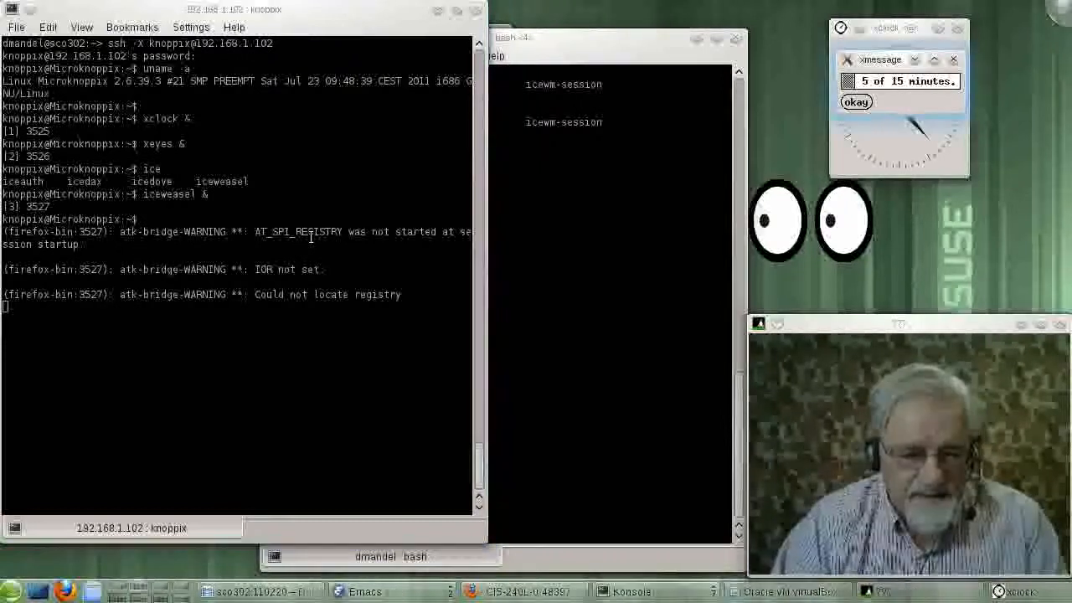
# Step: End the hung Knoppix ssh session, run uname -a locally, and clear the screen
pyautogui.click(856, 102)
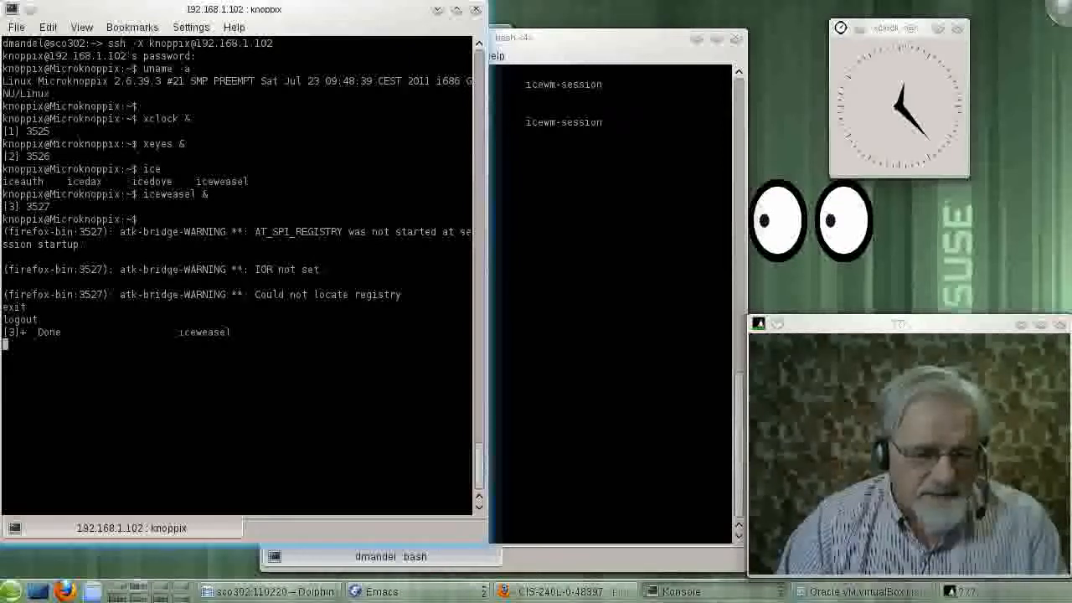
pyautogui.press('ctrl+c')
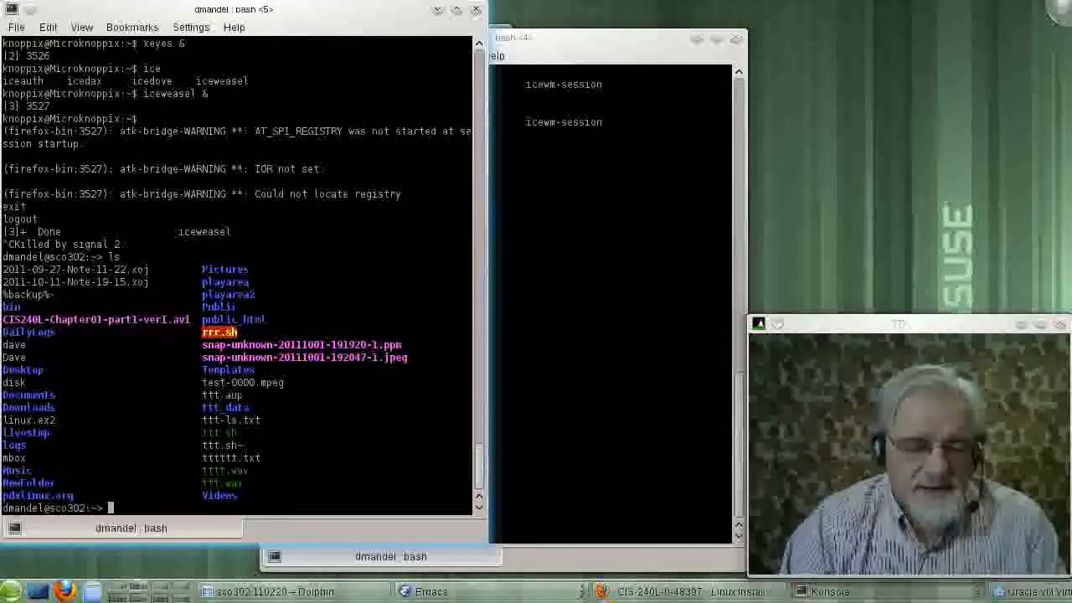
pyautogui.write('uname -a')
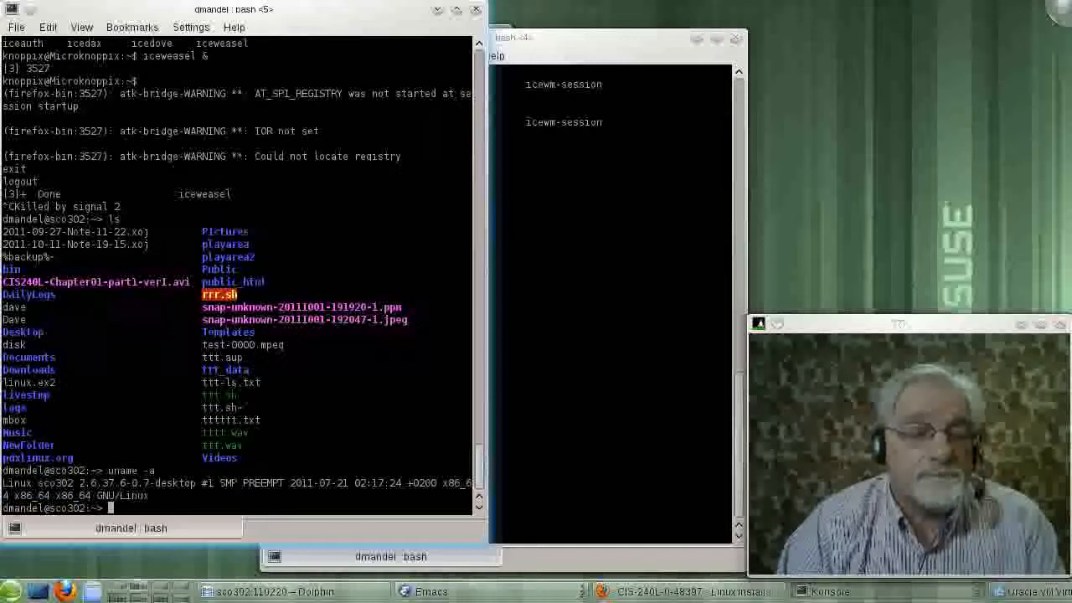
pyautogui.write('cl')
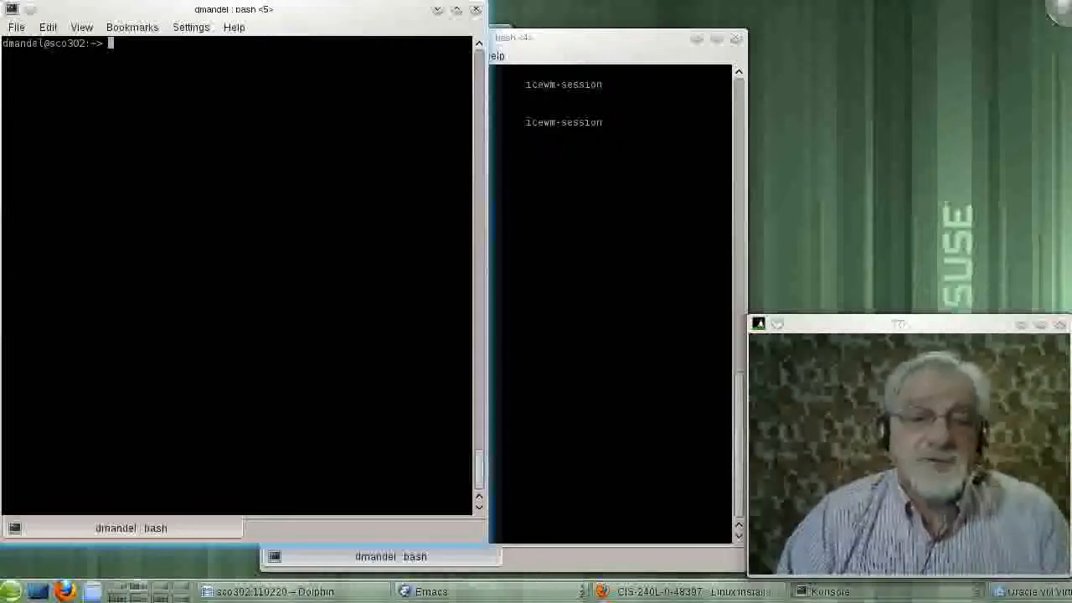
pyautogui.write('clear')
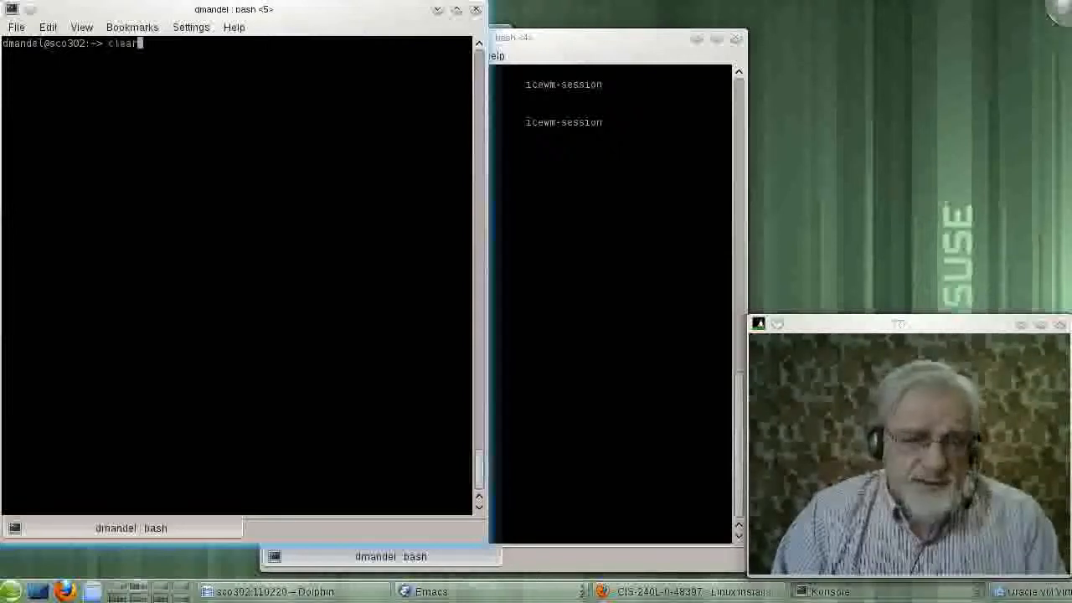
pyautogui.write('ssh -X knoppix@192.168.1.102')
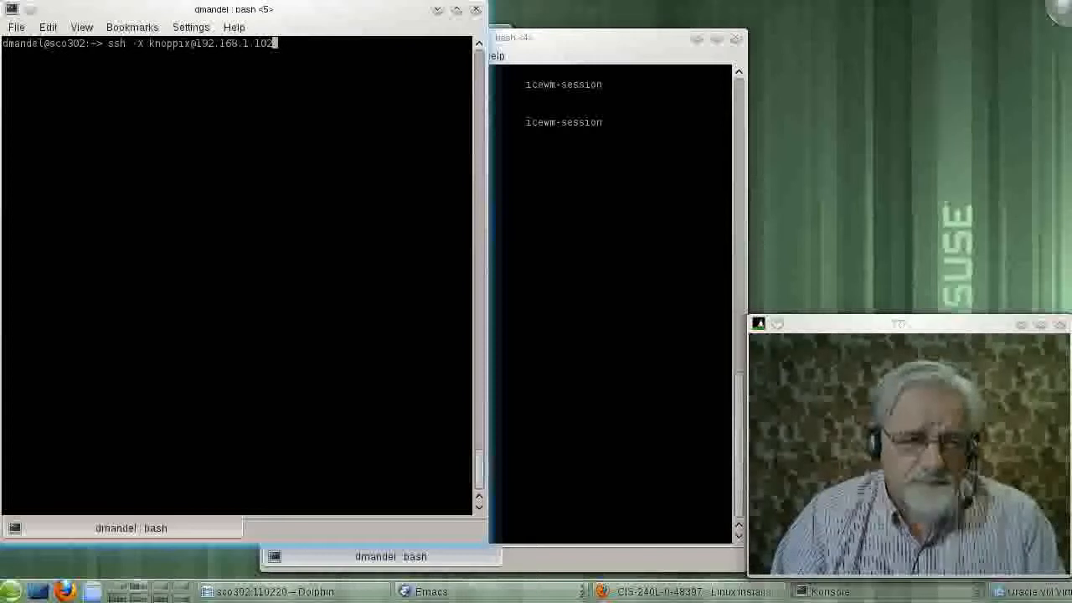
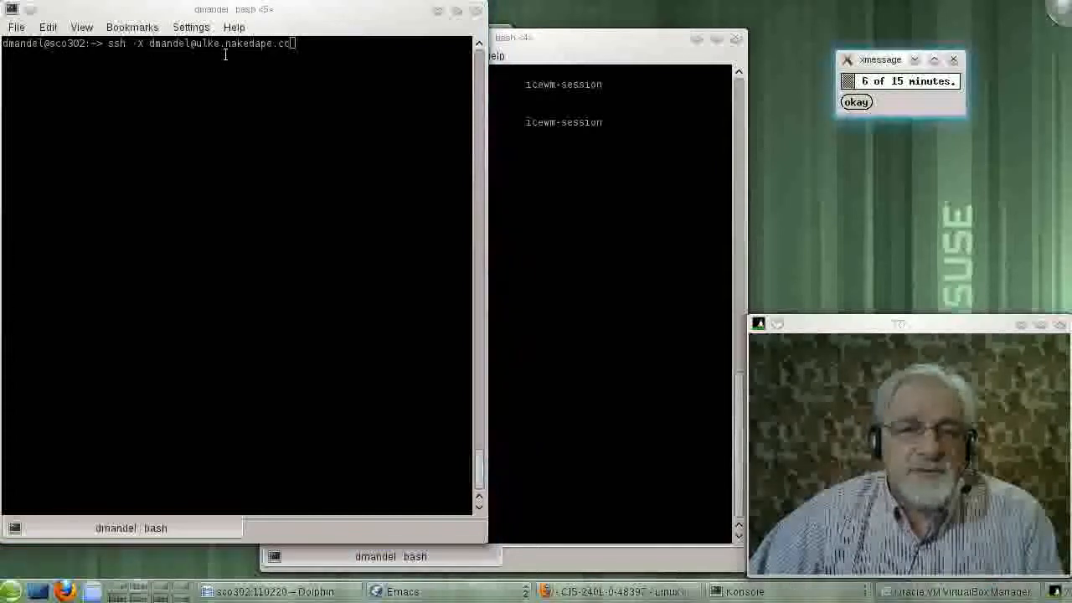
pyautogui.click(856, 101)
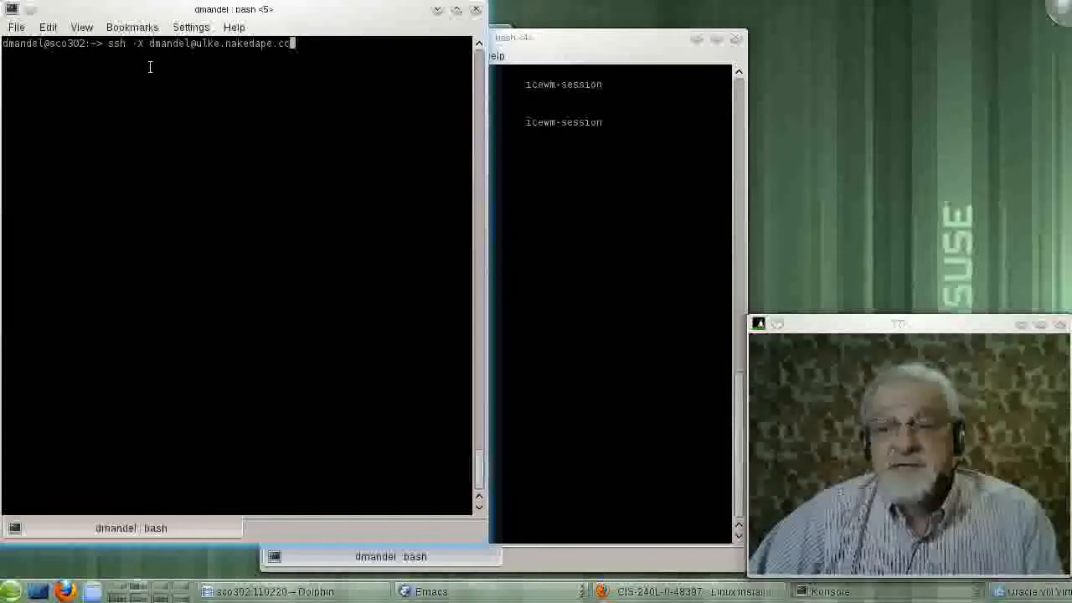
pyautogui.press('Return')
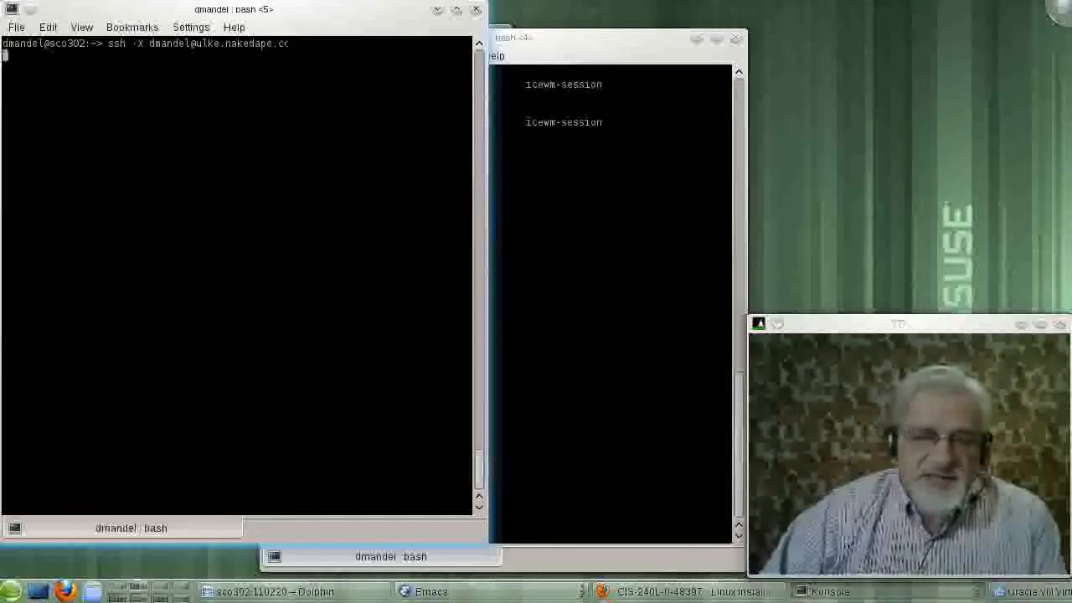
# Step: Log in to the ulke server and reach its remote bash prompt
pyautogui.press('Return')
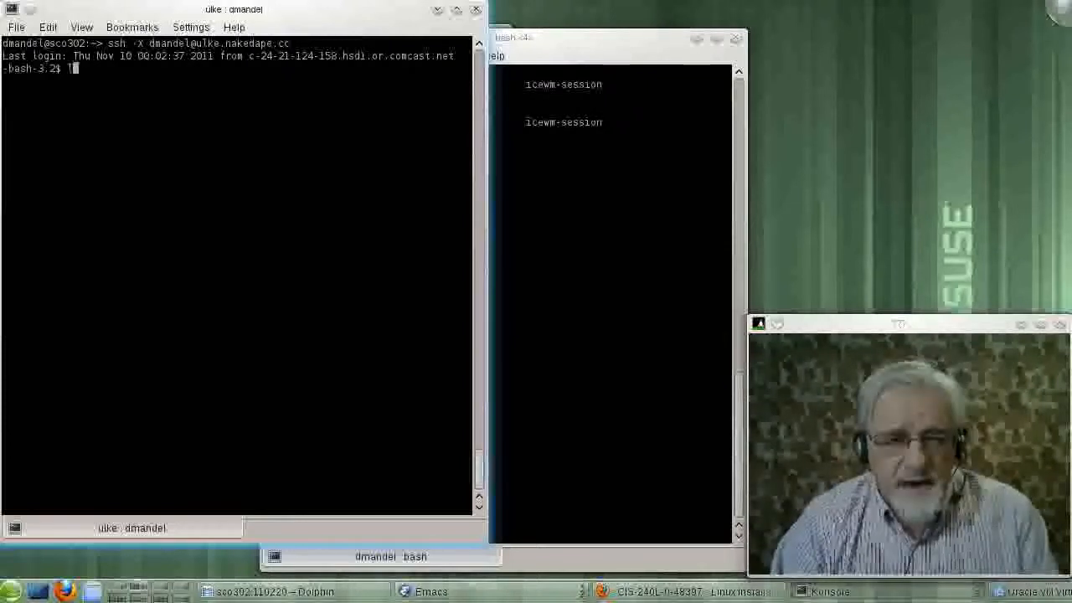
# Step: List the remote home, cd into pdxlinux.org/docs, and launch emacs index.html
pyautogui.press('Return')
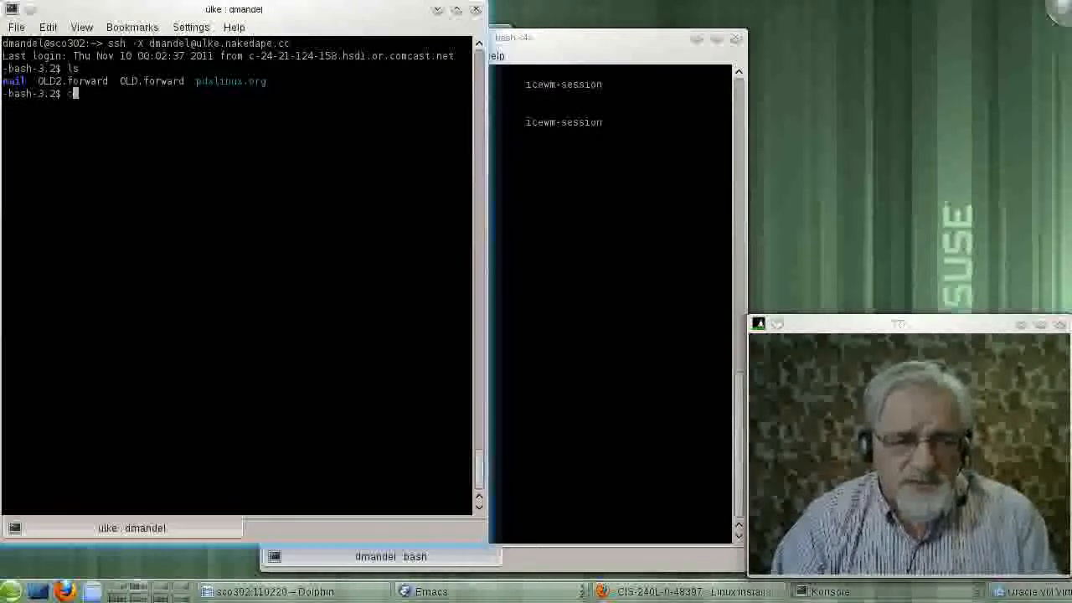
pyautogui.write('cd pdxlinux.org/')
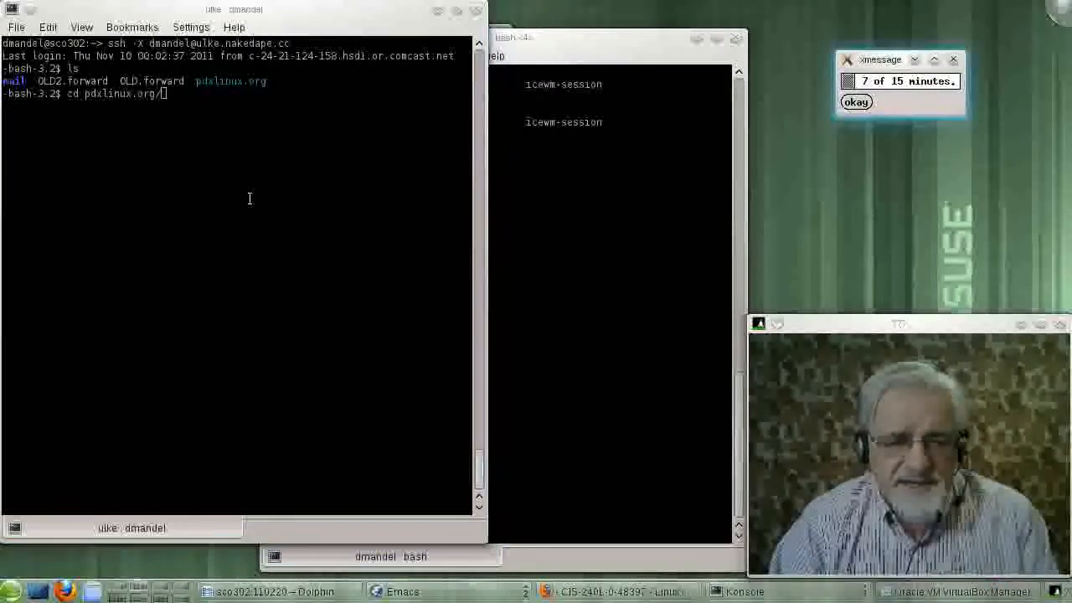
pyautogui.click(855, 101)
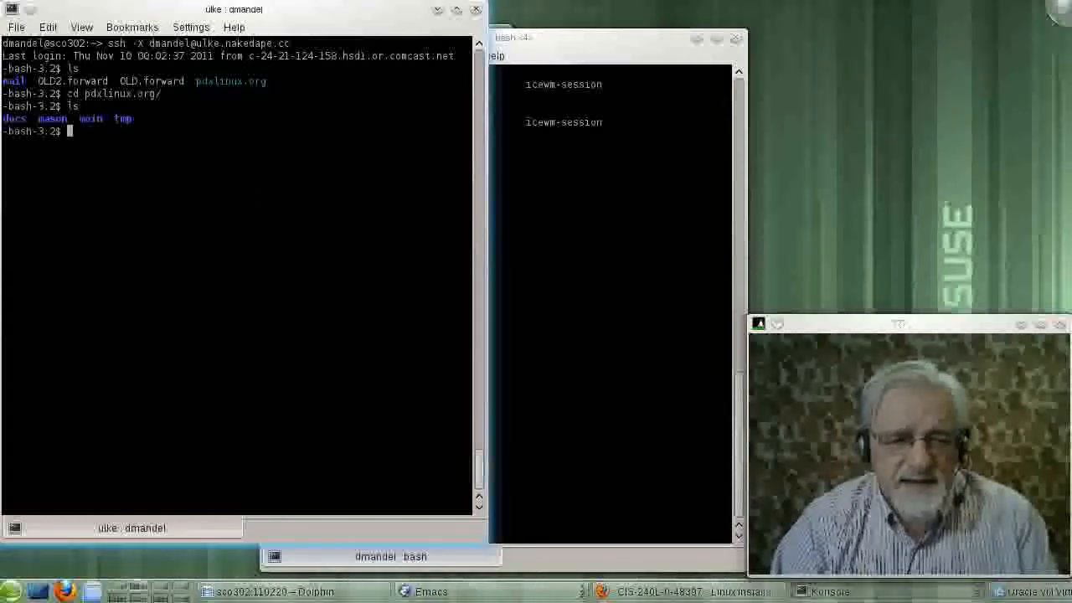
pyautogui.write('cd doc')
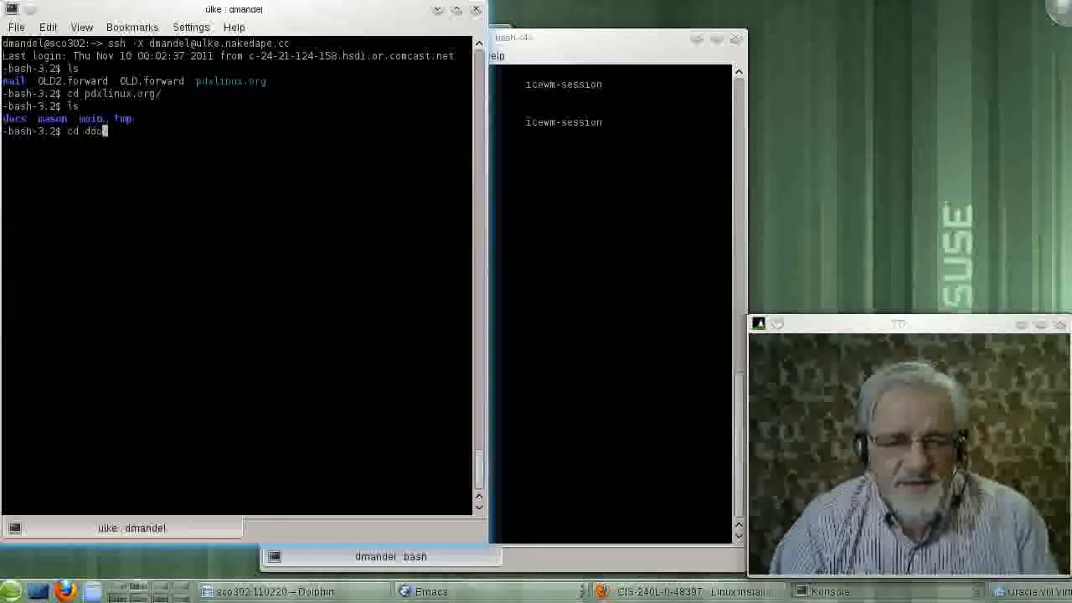
pyautogui.press('Return')
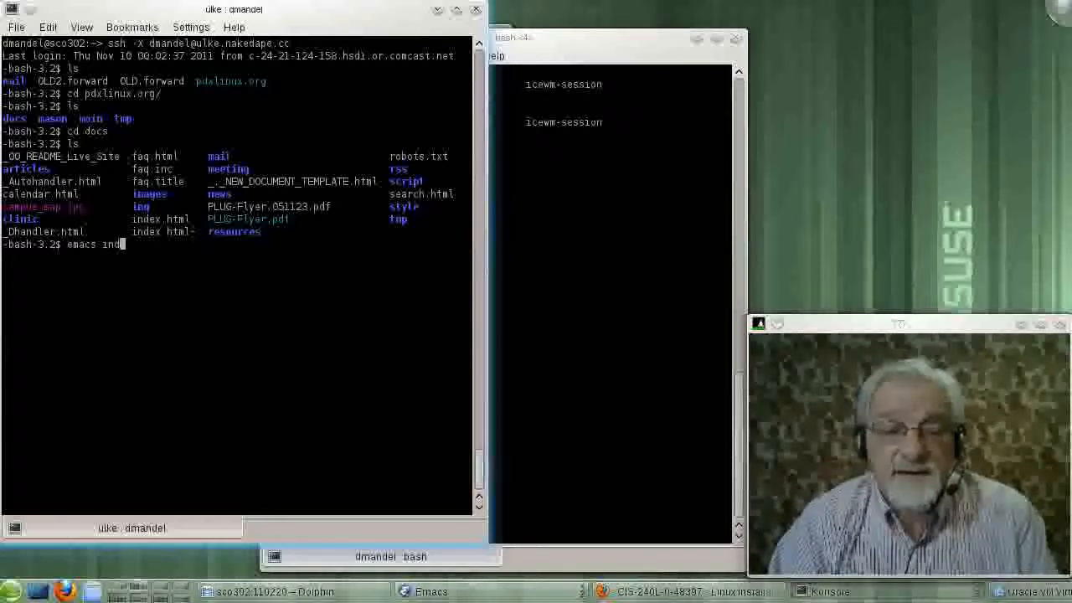
pyautogui.press('Return')
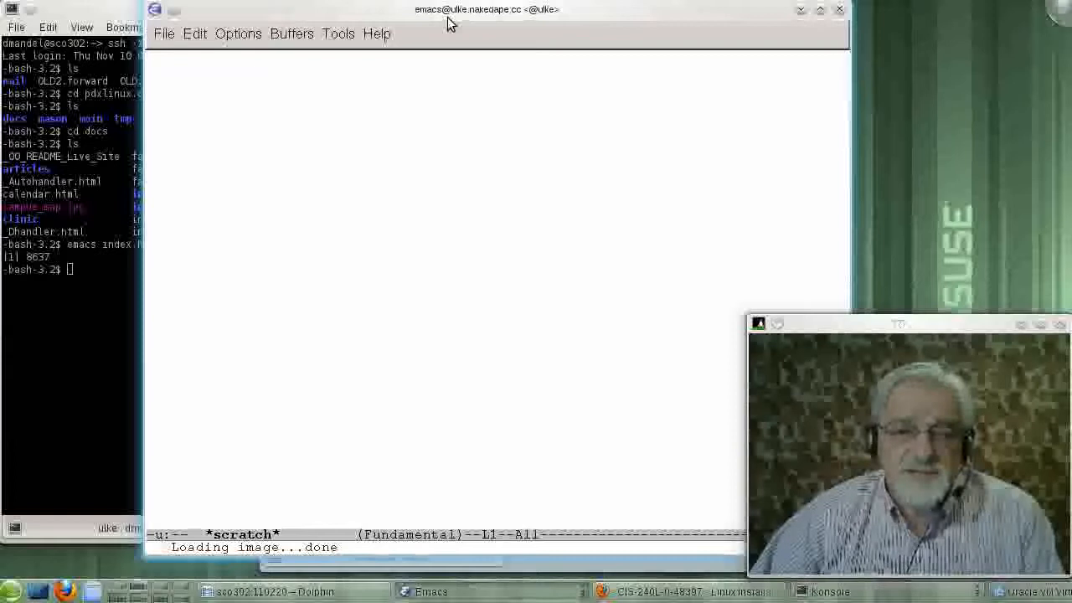
pyautogui.moveTo(482, 92)
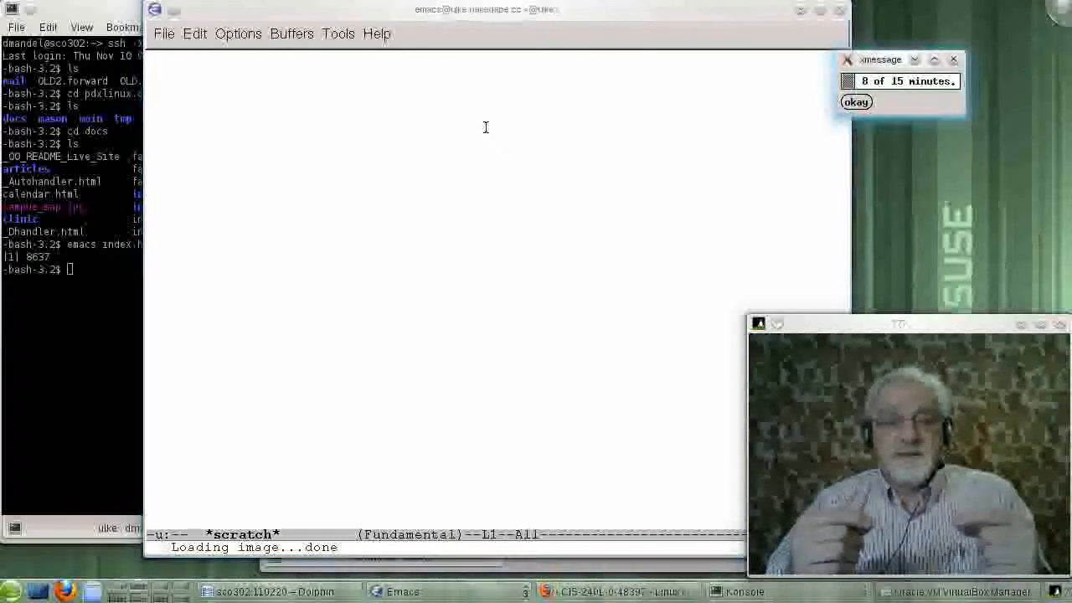
# Step: Wait while Emacs loads the remote index.html in HTML mode
pyautogui.click(855, 101)
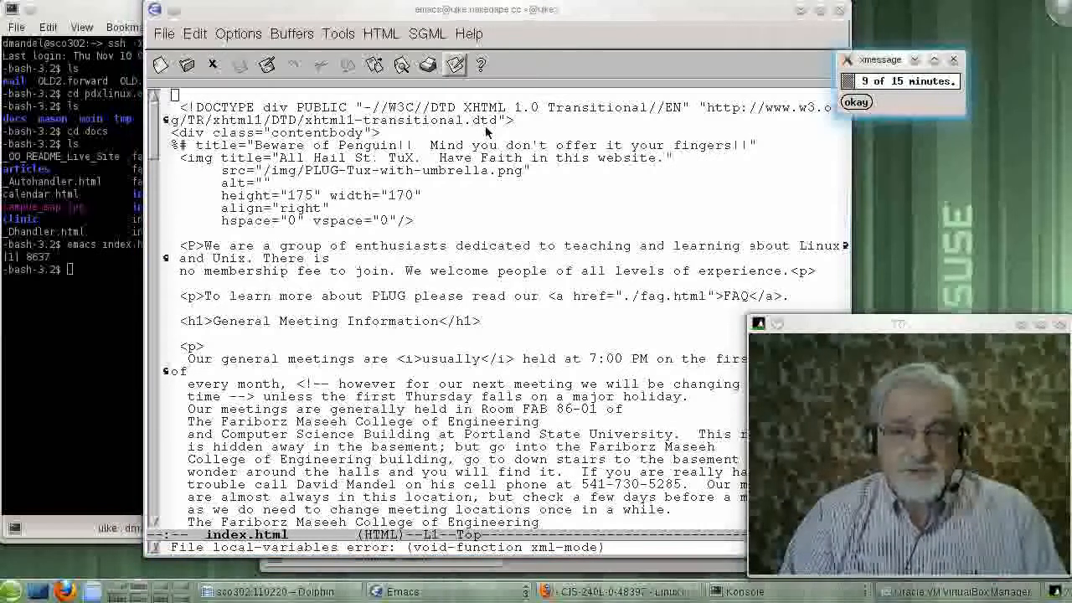
# Step: Scroll index.html down to the MEETING ANNOUNCEMENT section
pyautogui.click(856, 101)
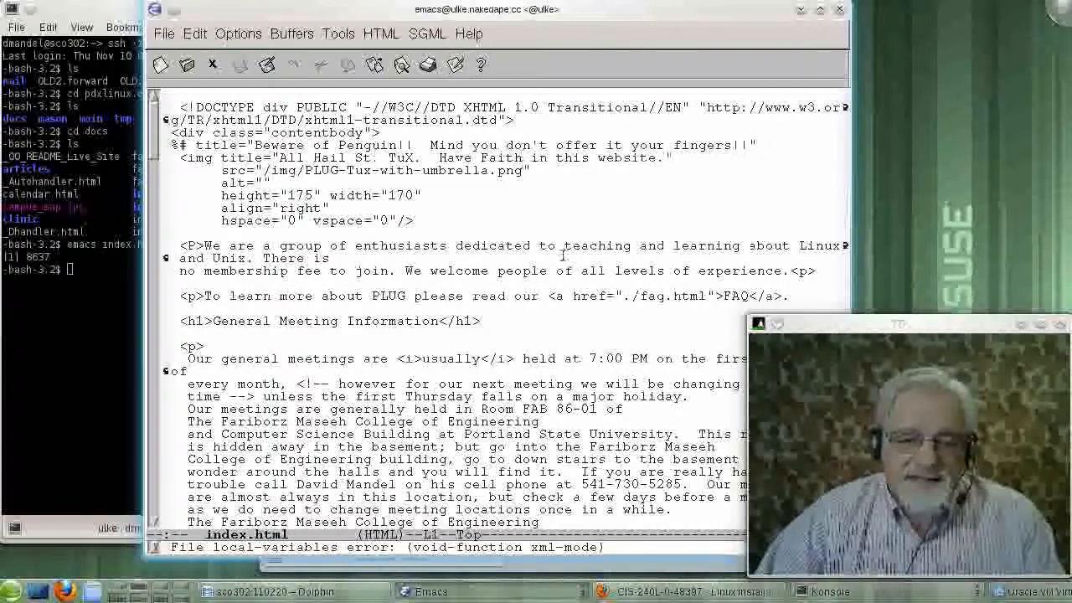
pyautogui.moveTo(659, 20)
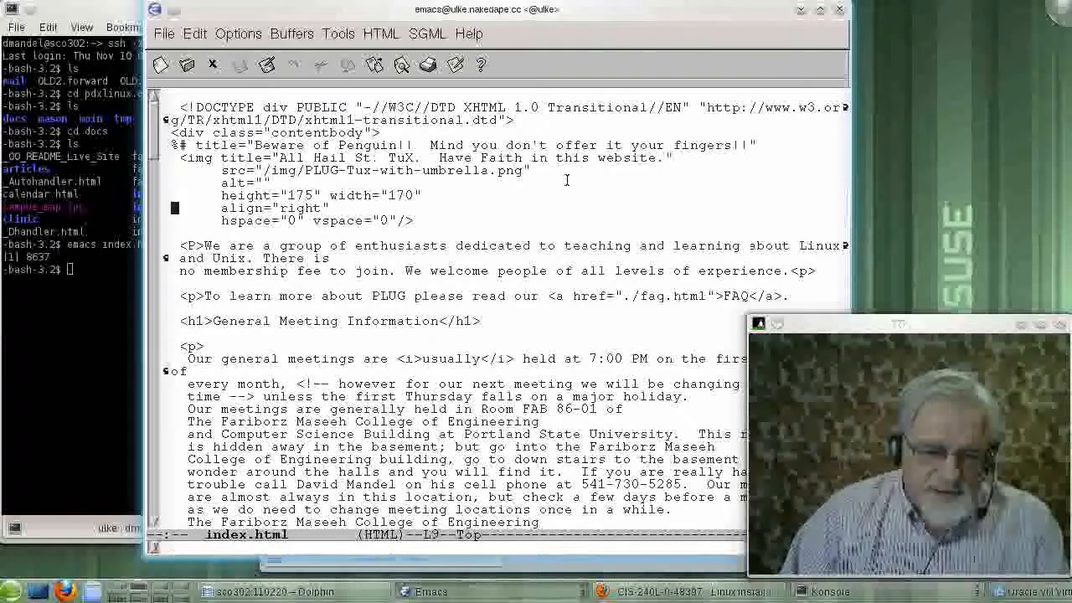
pyautogui.scroll(-3)
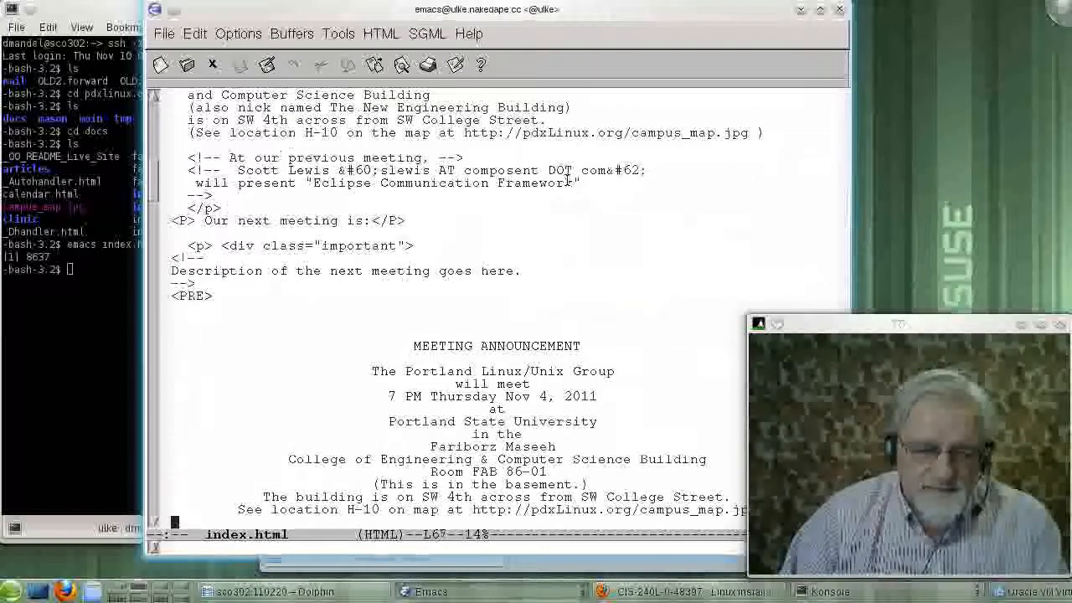
pyautogui.scroll(-3)
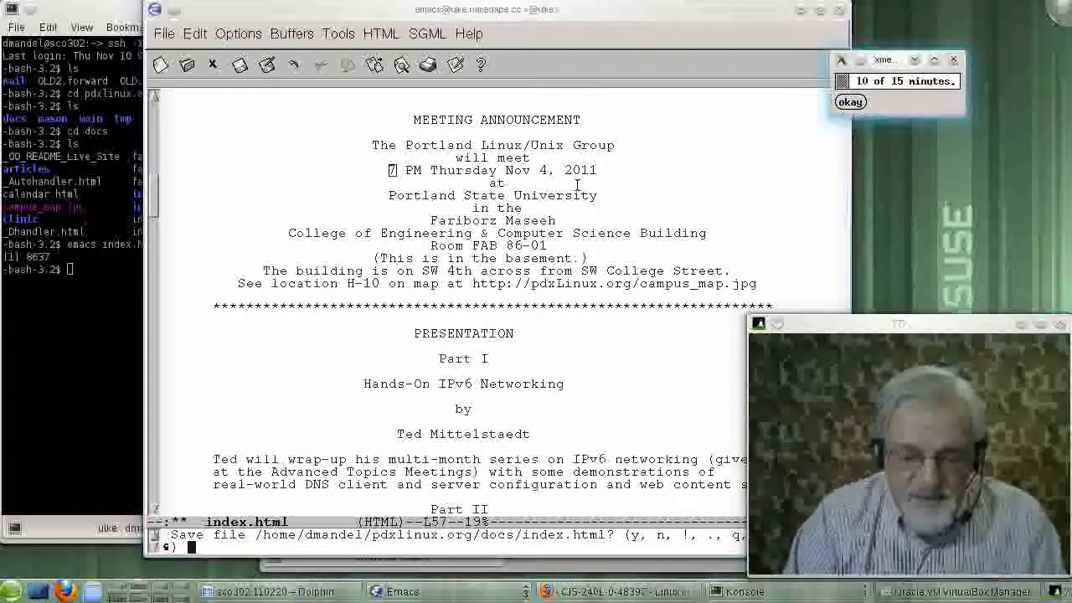
# Step: Confirm saving index.html so Emacs exits to the remote shell prompt in the docs directory
pyautogui.click(849, 102)
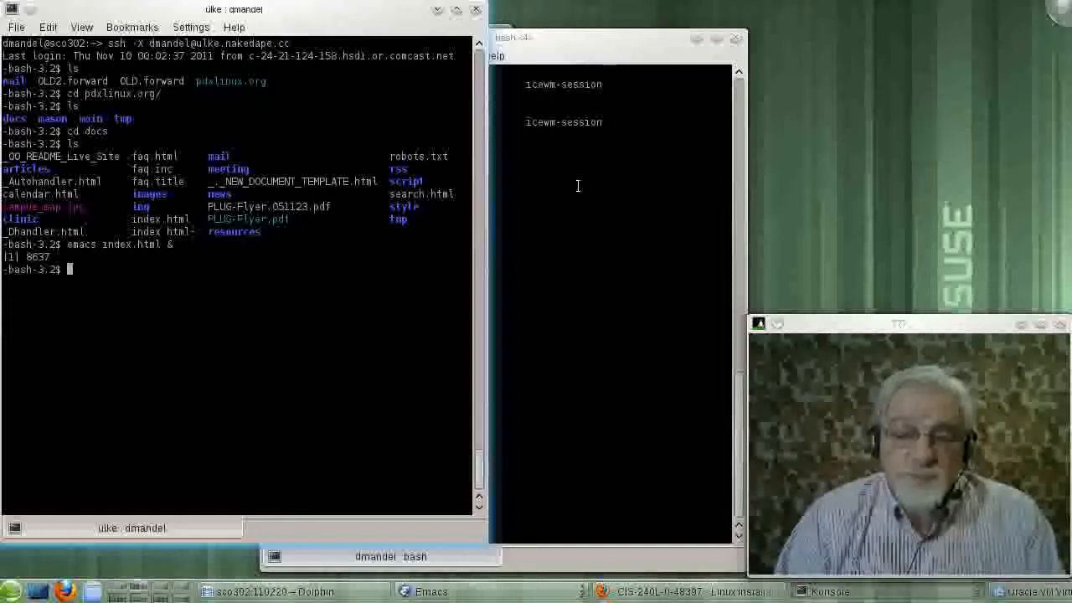
pyautogui.moveTo(418, 365)
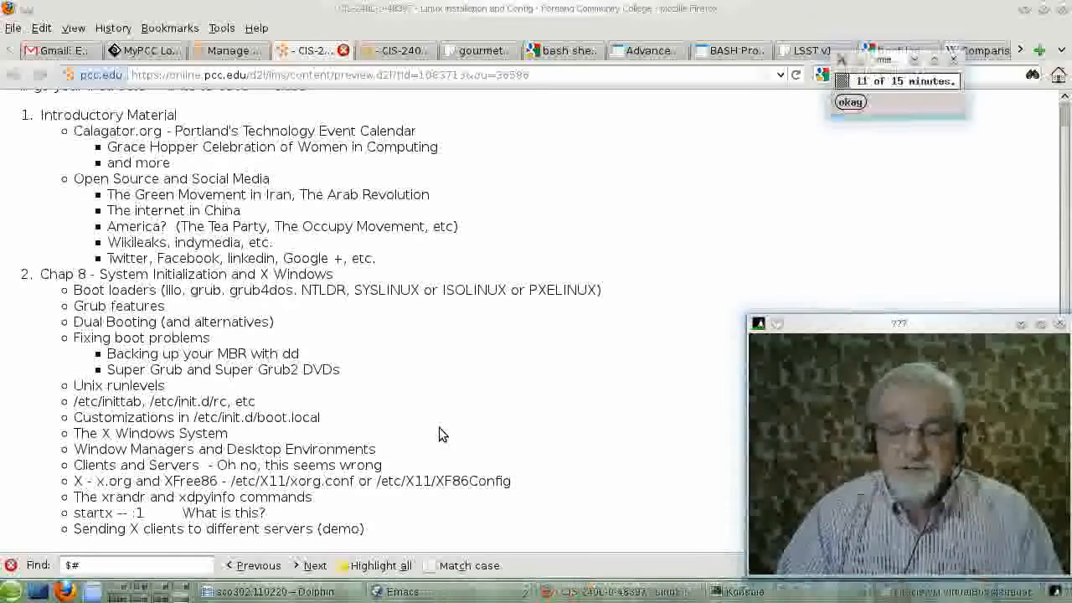
# Step: Bring Firefox forward on the course outline's Chap 8 X Windows topics
pyautogui.click(850, 101)
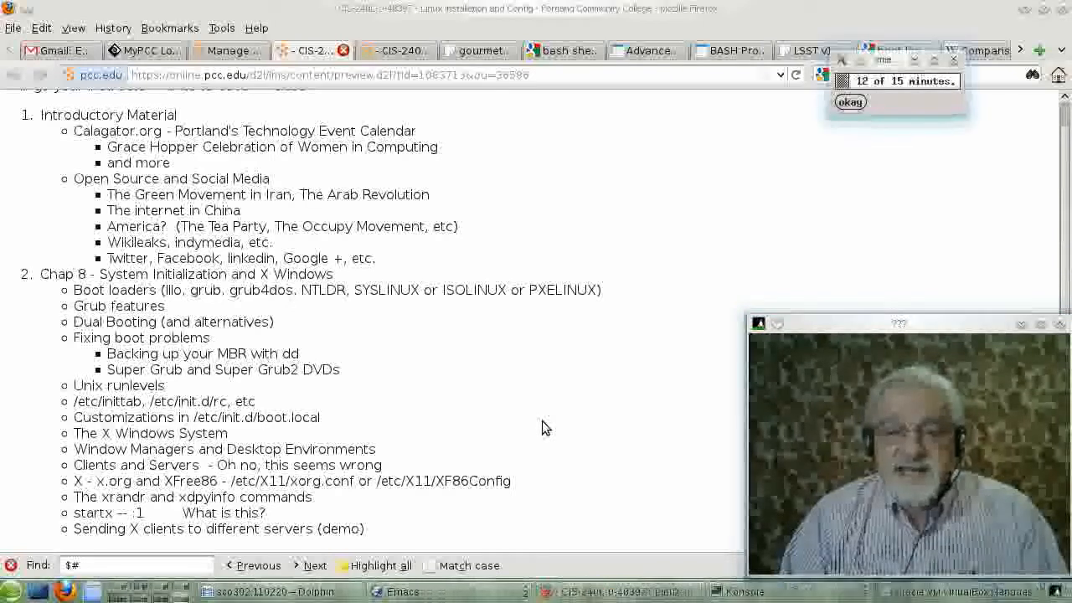
pyautogui.click(850, 102)
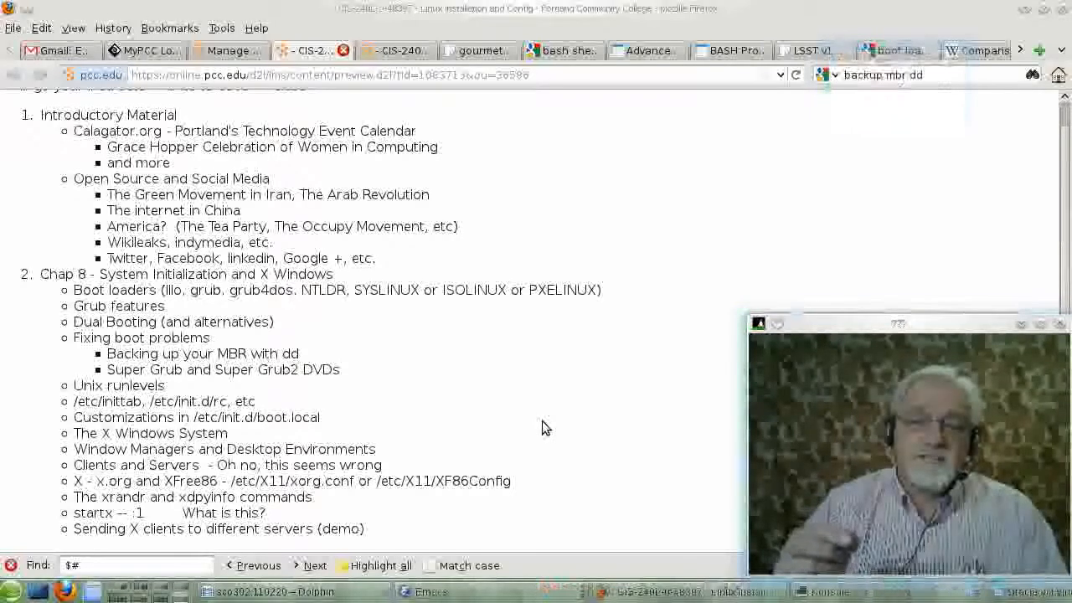